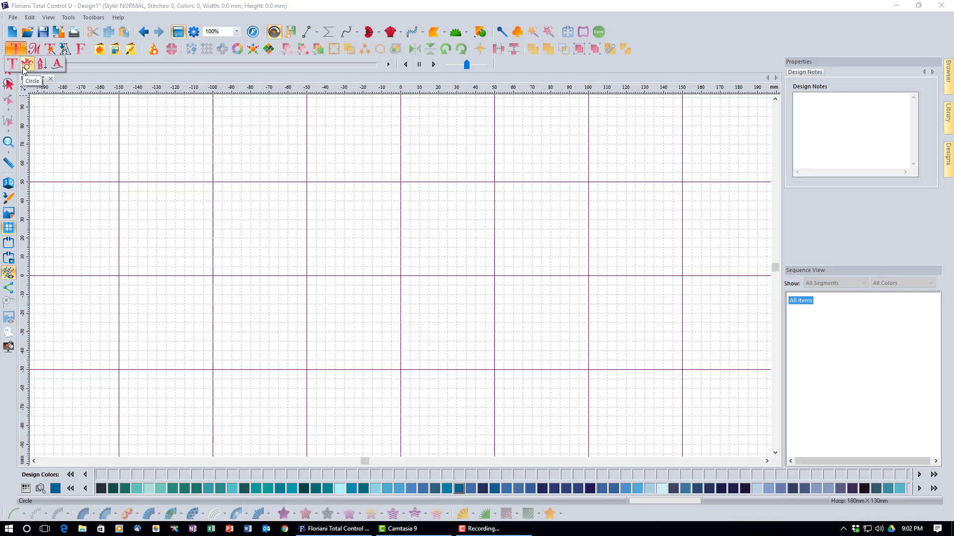
mouse_move(41, 64)
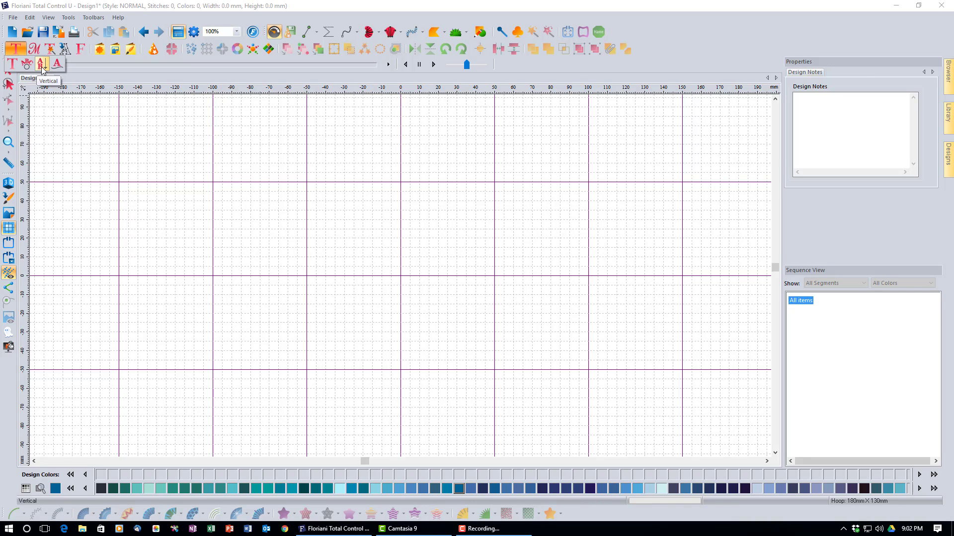
mouse_move(57, 64)
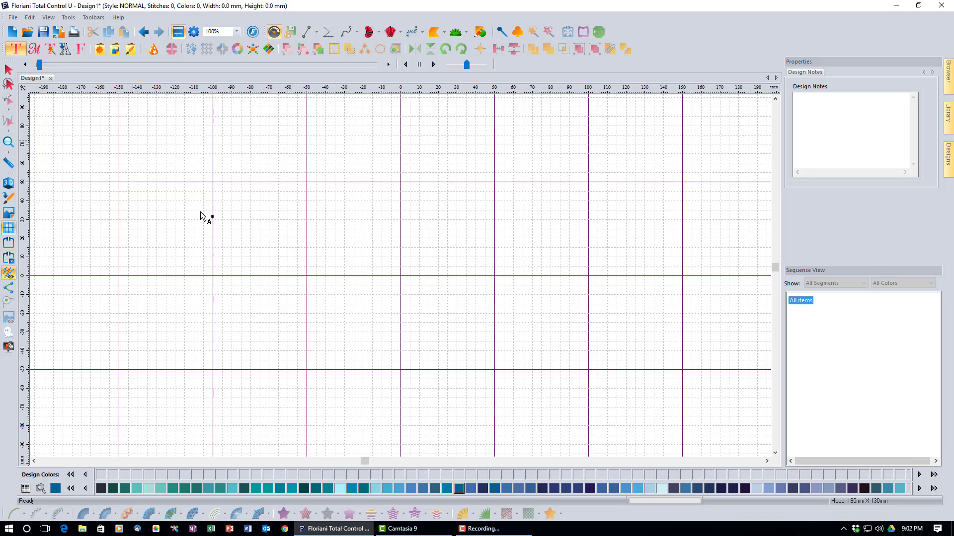
mouse_move(262, 308)
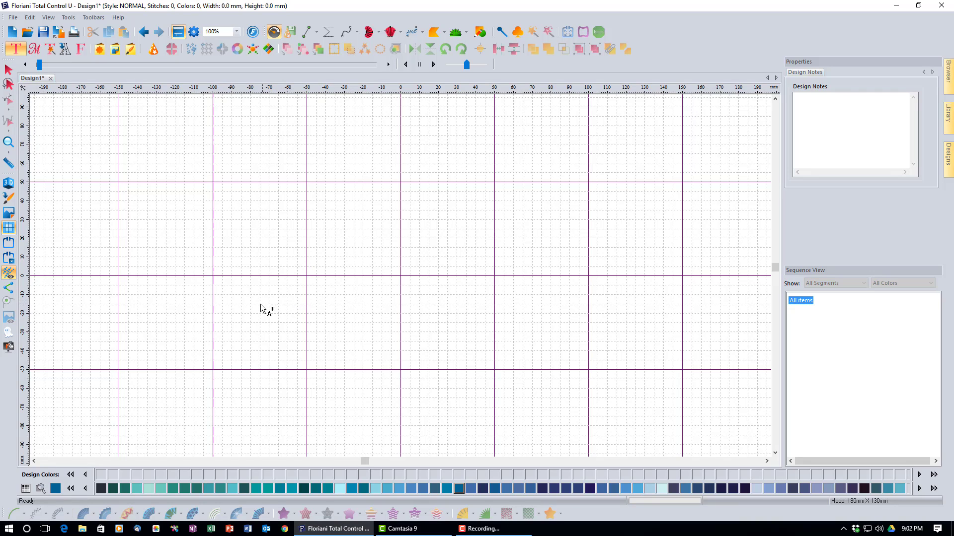
mouse_move(228, 243)
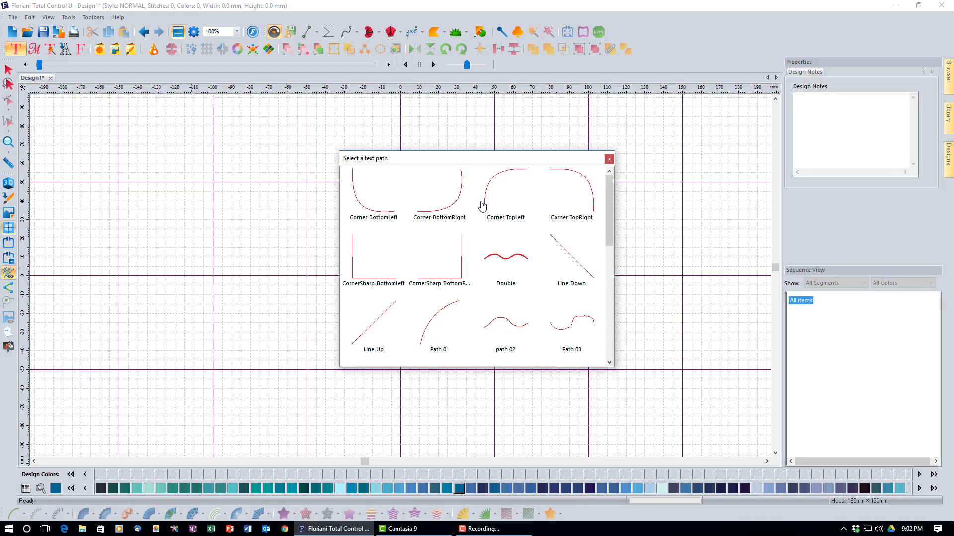
mouse_move(529, 325)
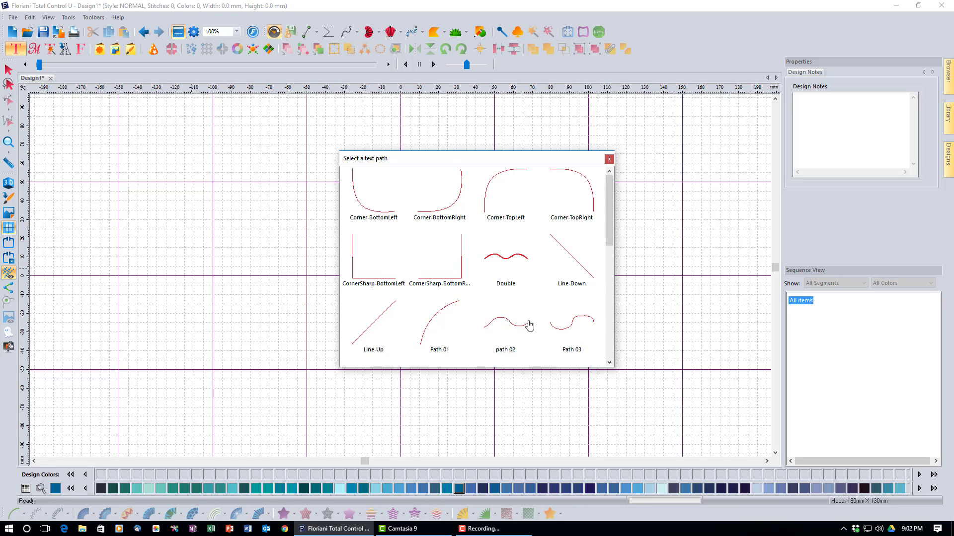
Scroll through the available text path shapes in the Select a text path dialog
scroll("down", 3)
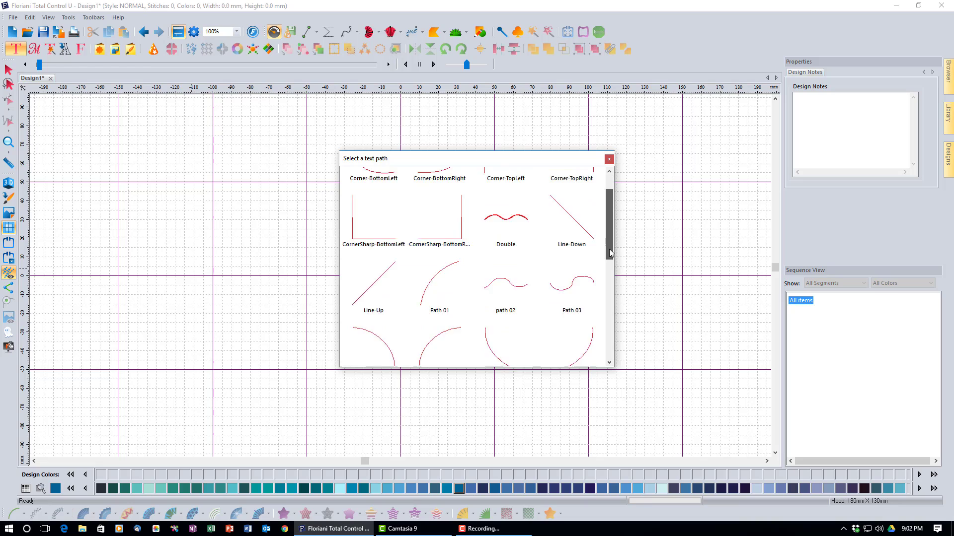
scroll("down", 3)
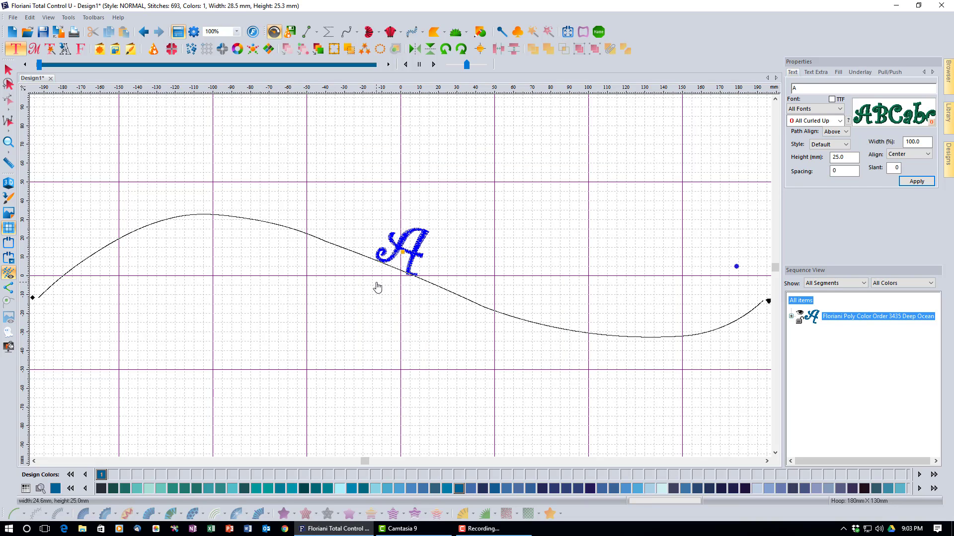
mouse_move(450, 263)
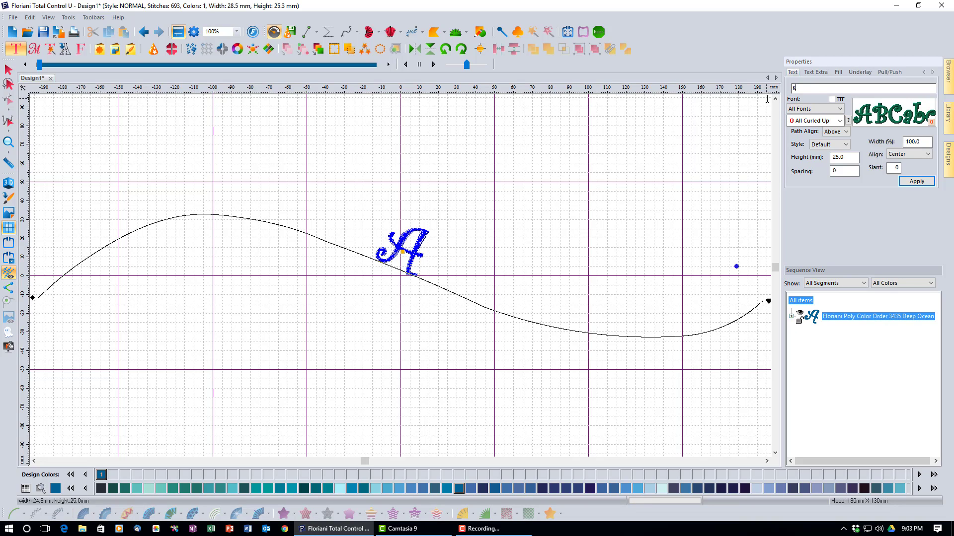
Replace the placeholder 'A' on the wavy path with the text 'Kathi'
type("Kathi")
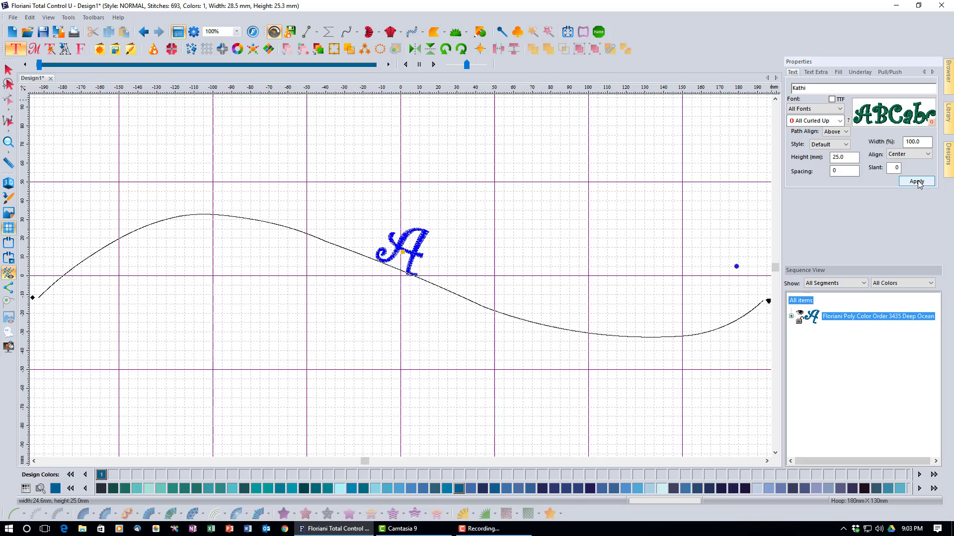
left_click(917, 181)
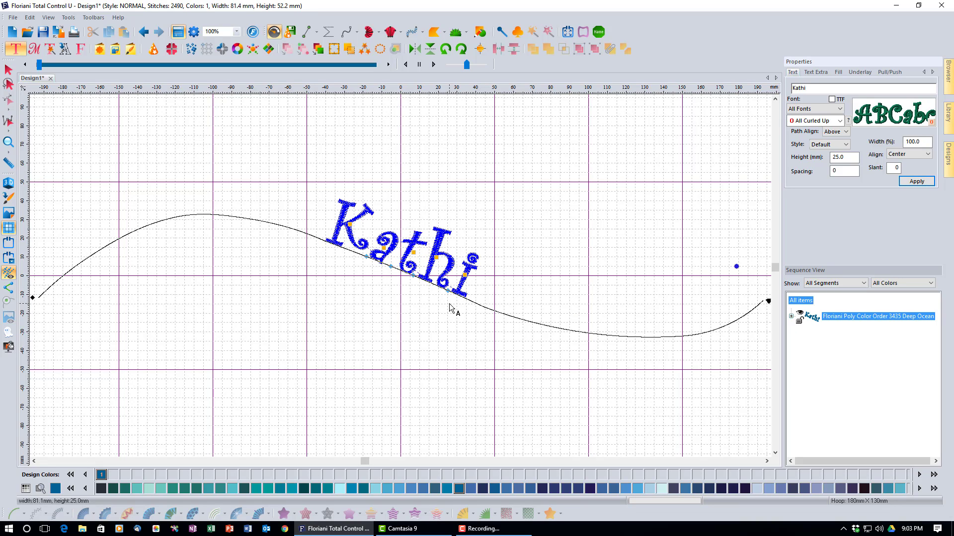
mouse_move(431, 315)
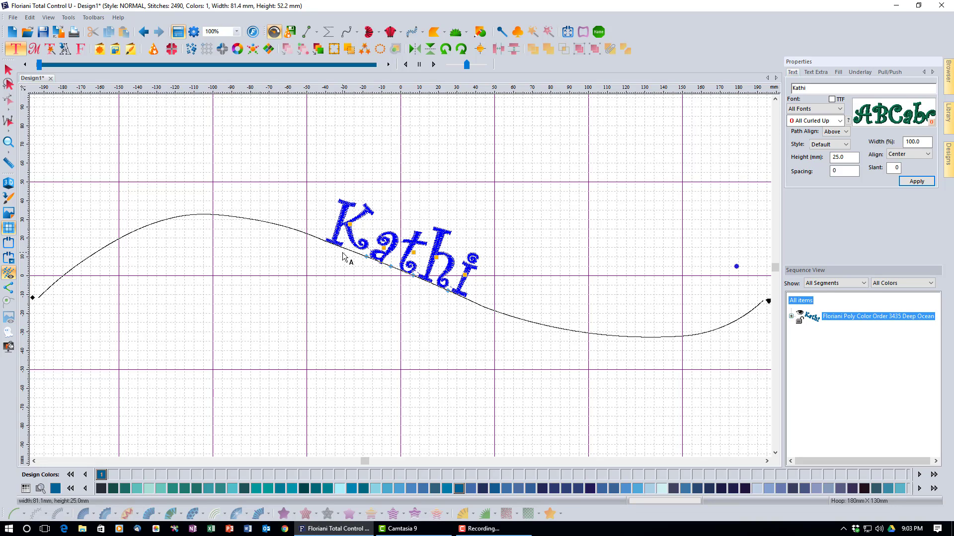
mouse_move(449, 298)
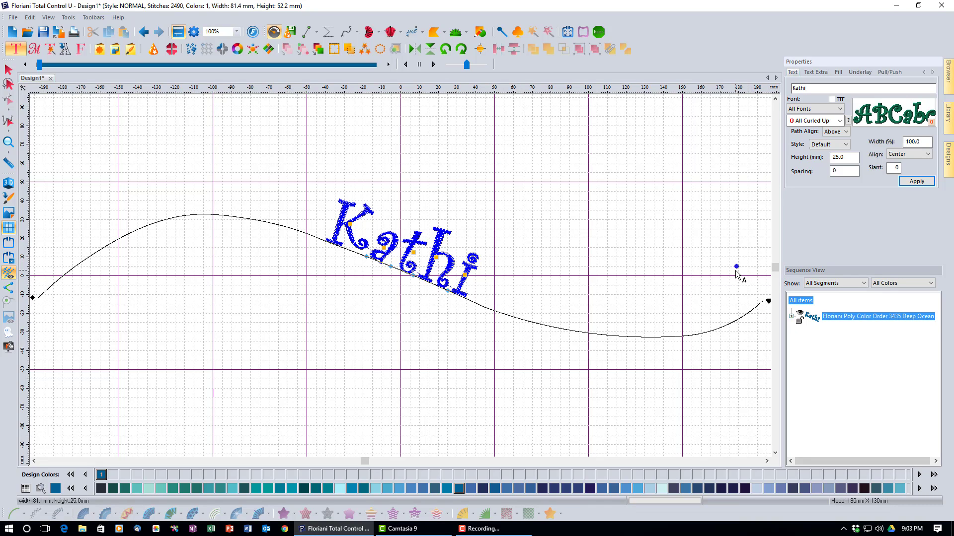
mouse_move(556, 357)
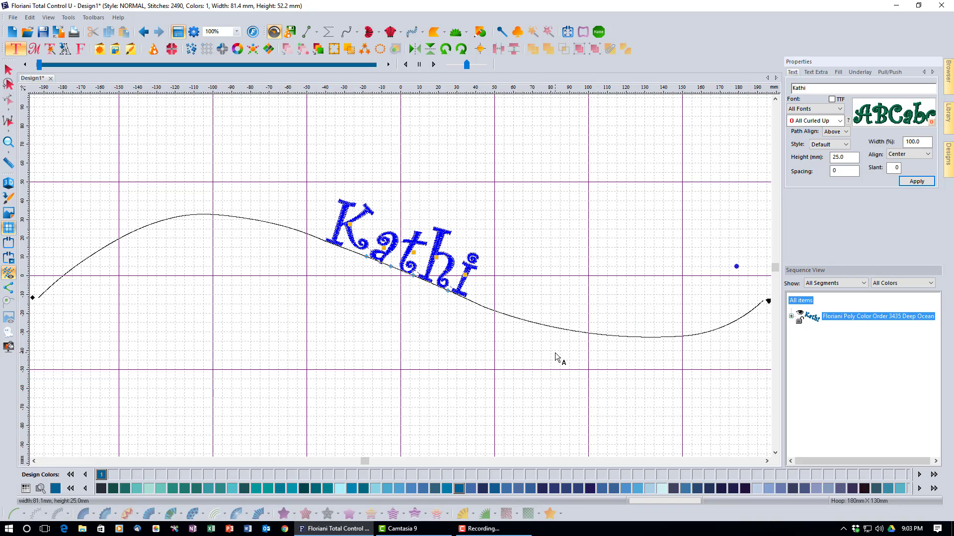
mouse_move(458, 317)
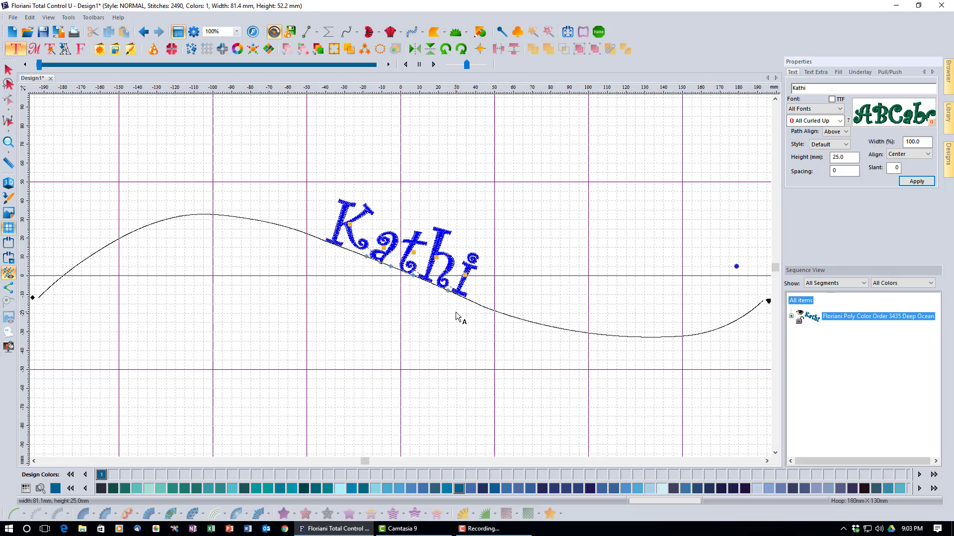
mouse_move(443, 317)
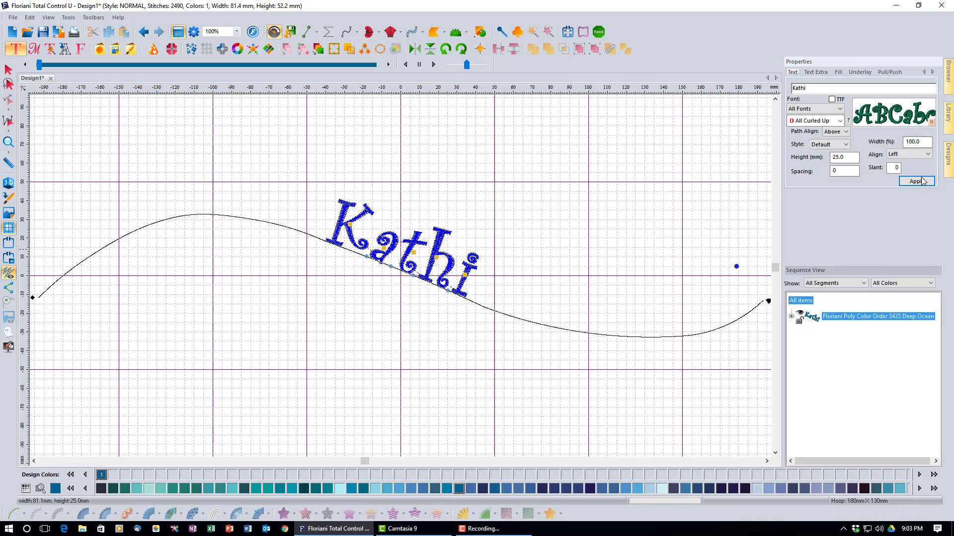
left_click(916, 182)
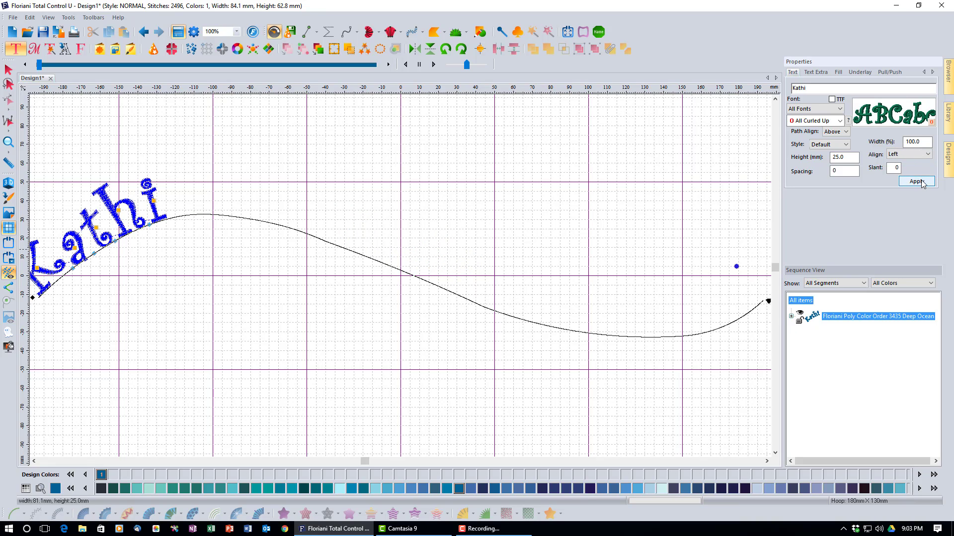
left_click(927, 154)
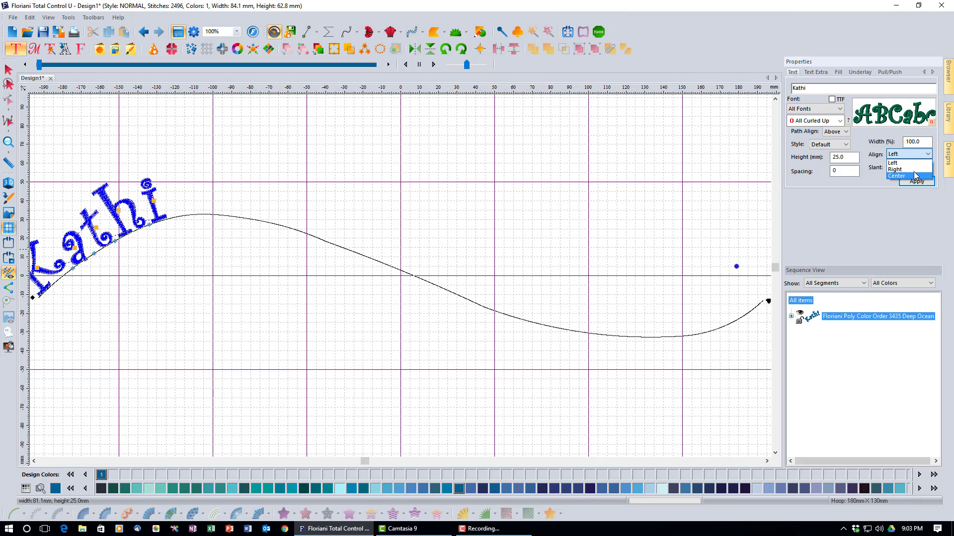
left_click(894, 168)
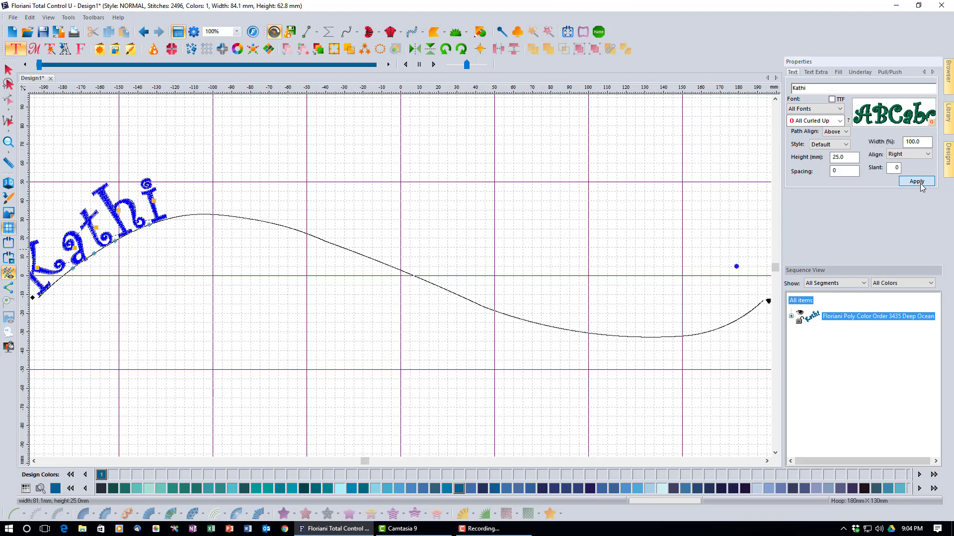
left_click(917, 182)
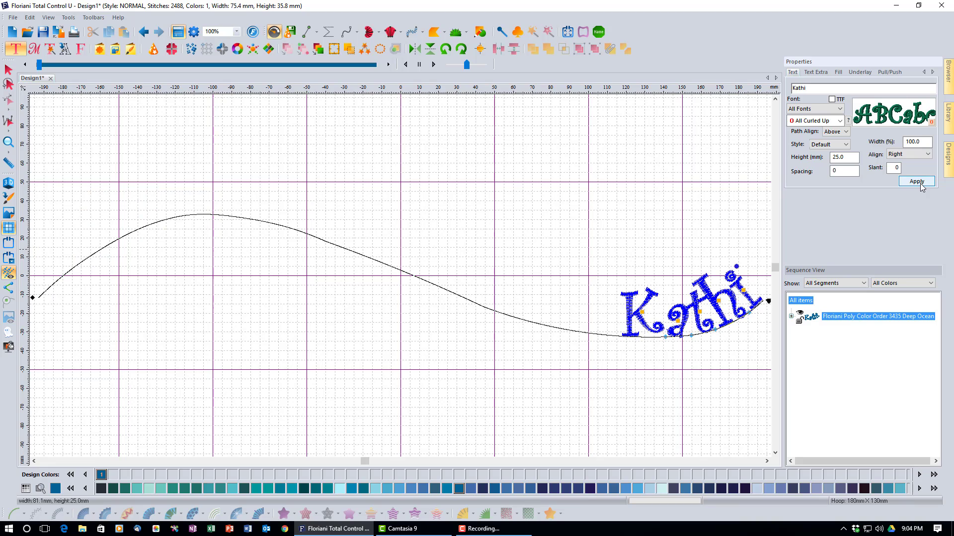
left_click(927, 154)
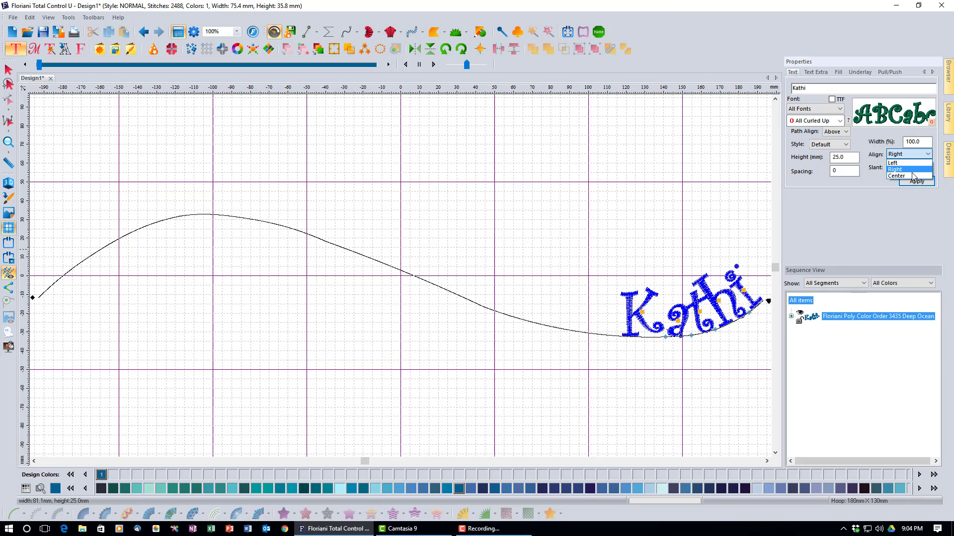
left_click(894, 176)
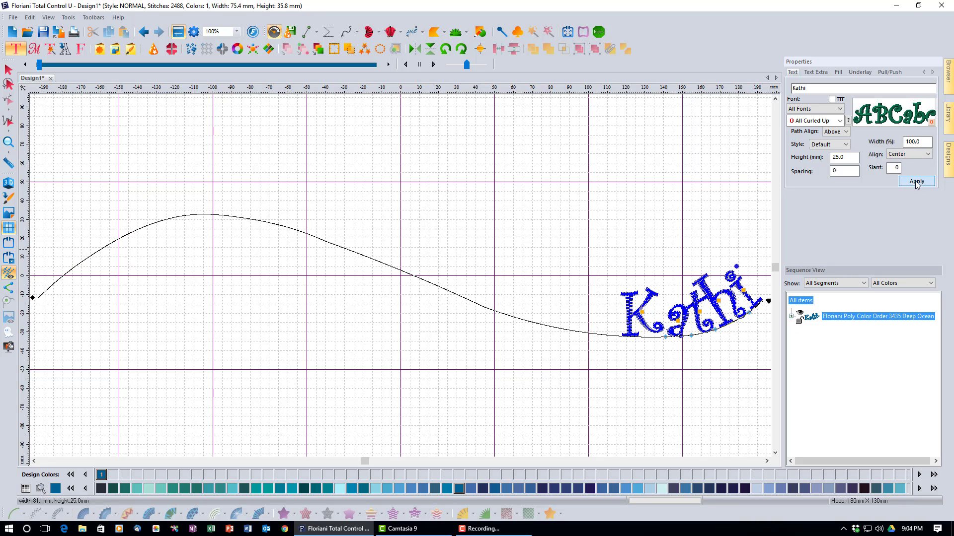
left_click(915, 181)
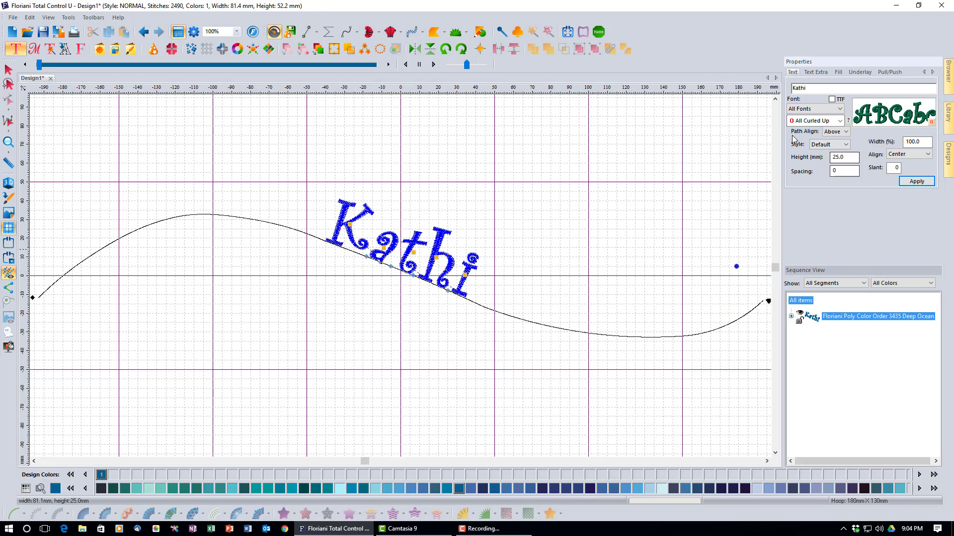
left_click(845, 131)
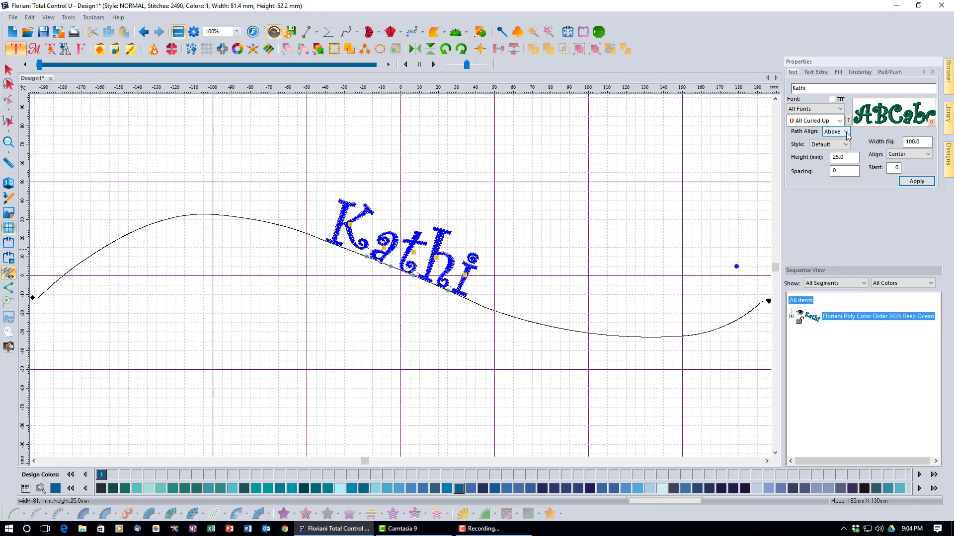
left_click(845, 131)
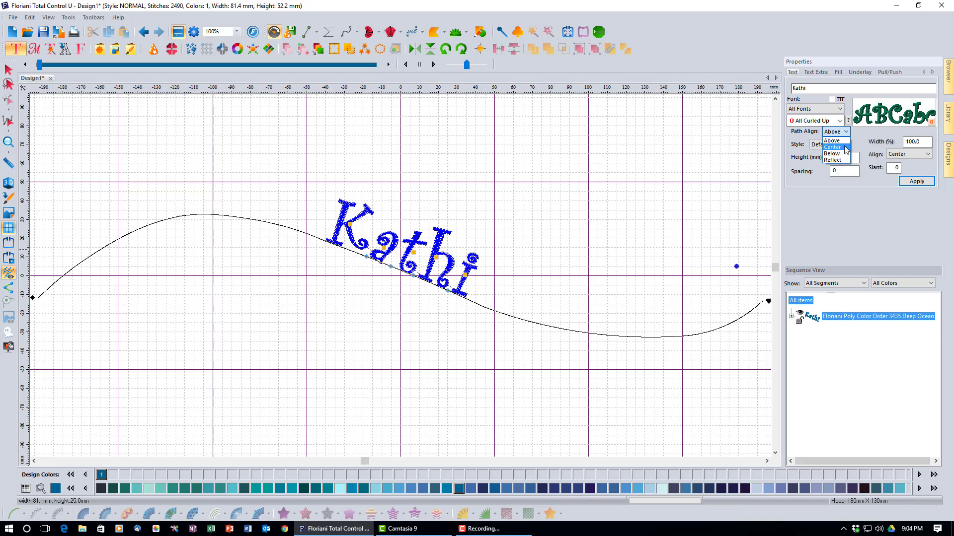
left_click(832, 146)
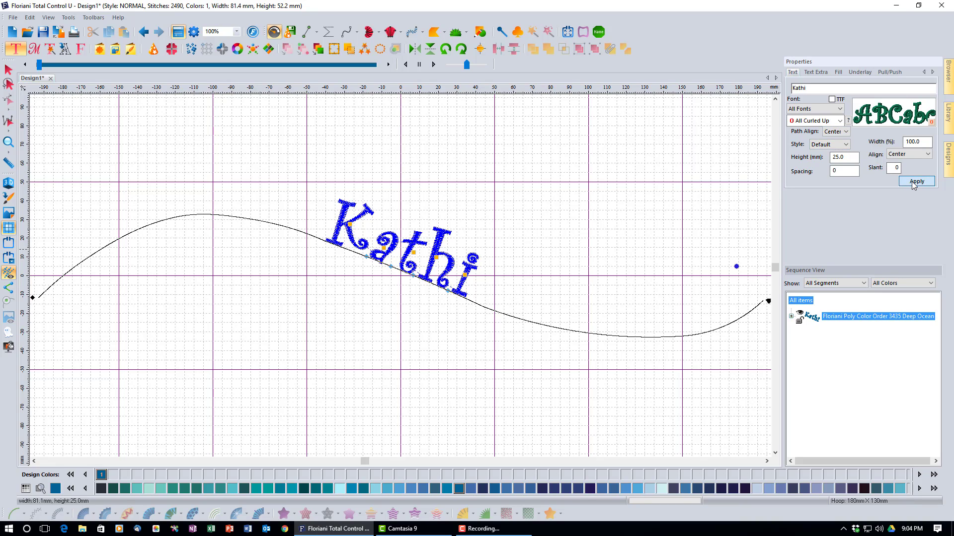
left_click(916, 181)
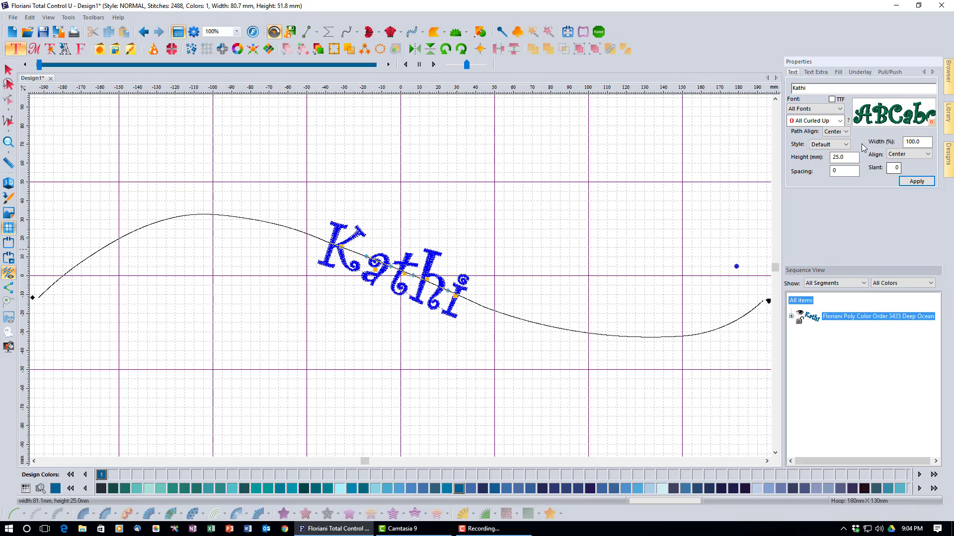
left_click(846, 132)
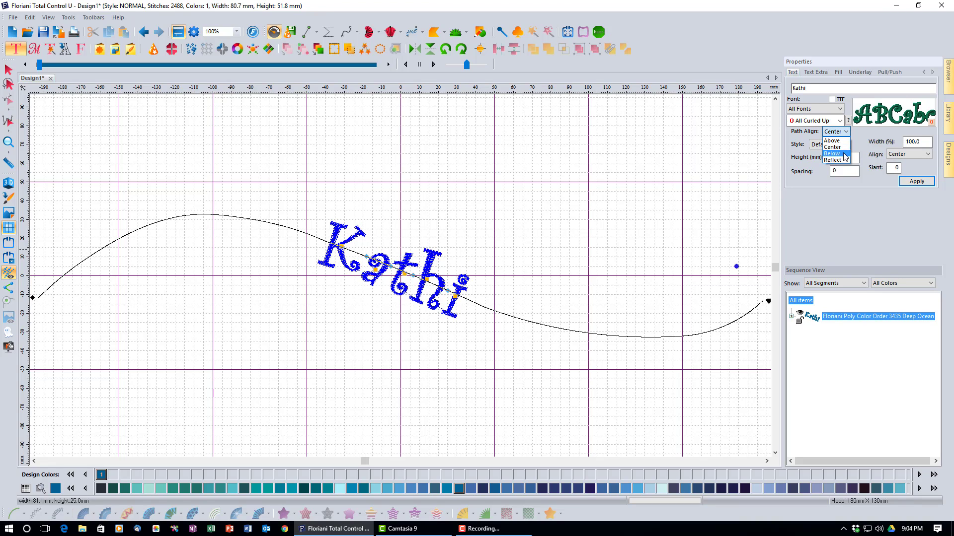
left_click(832, 152)
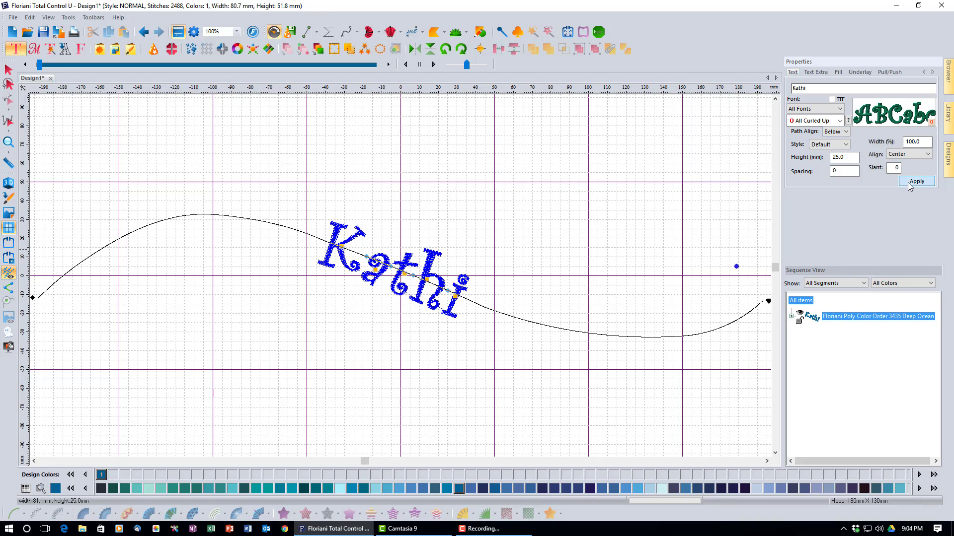
left_click(916, 181)
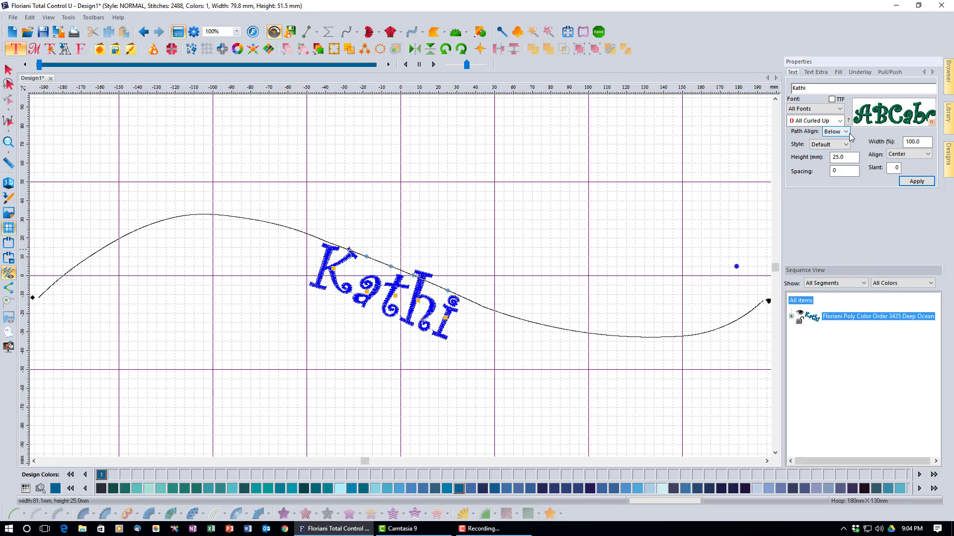
left_click(845, 131)
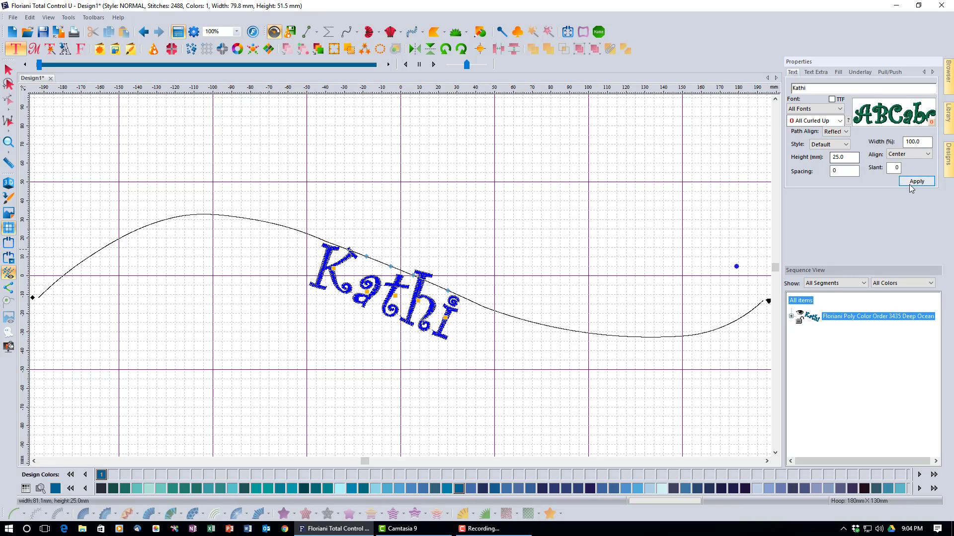
left_click(916, 181)
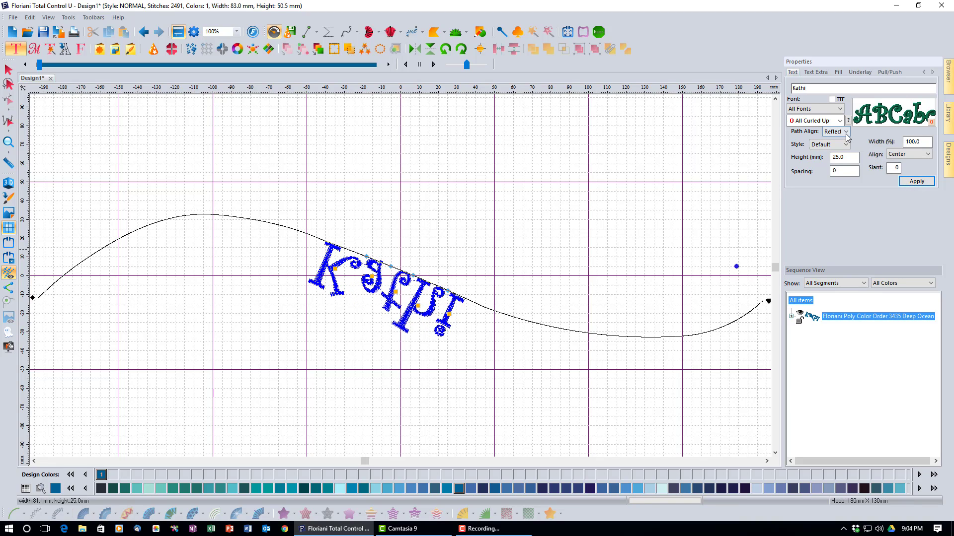
left_click(845, 131)
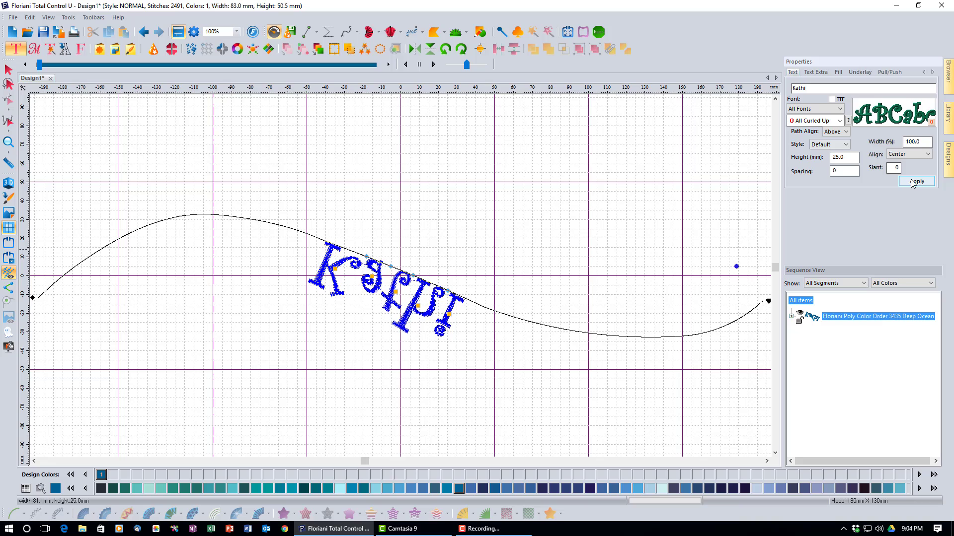
left_click(915, 181)
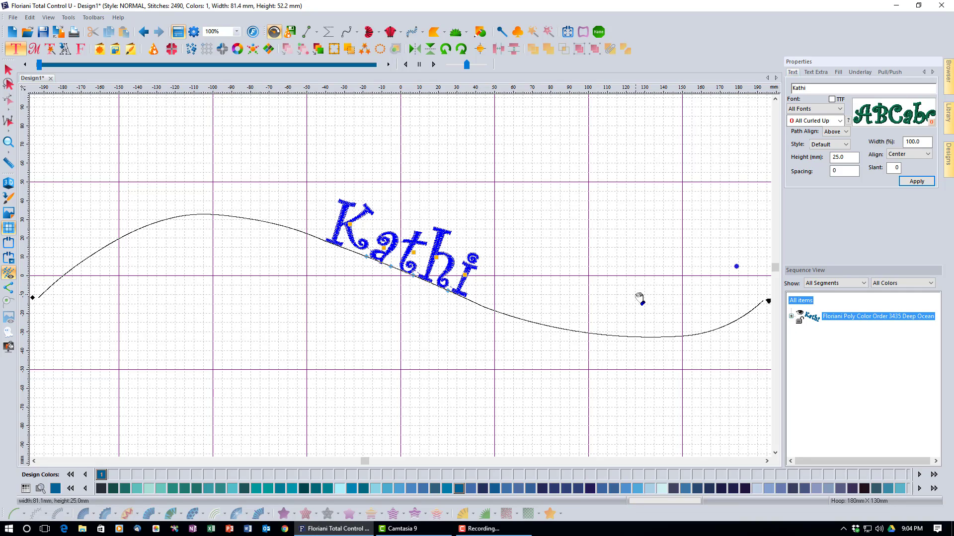
mouse_move(616, 304)
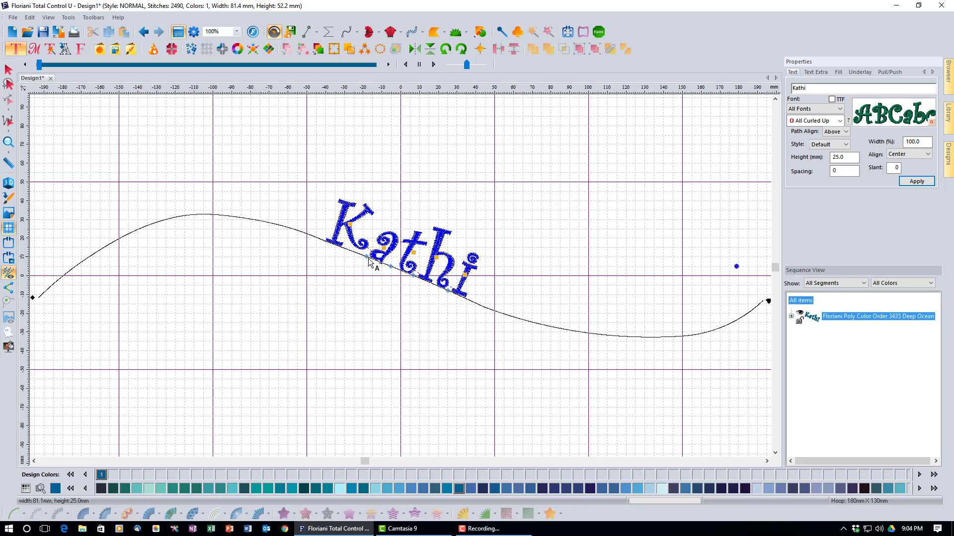
mouse_move(739, 306)
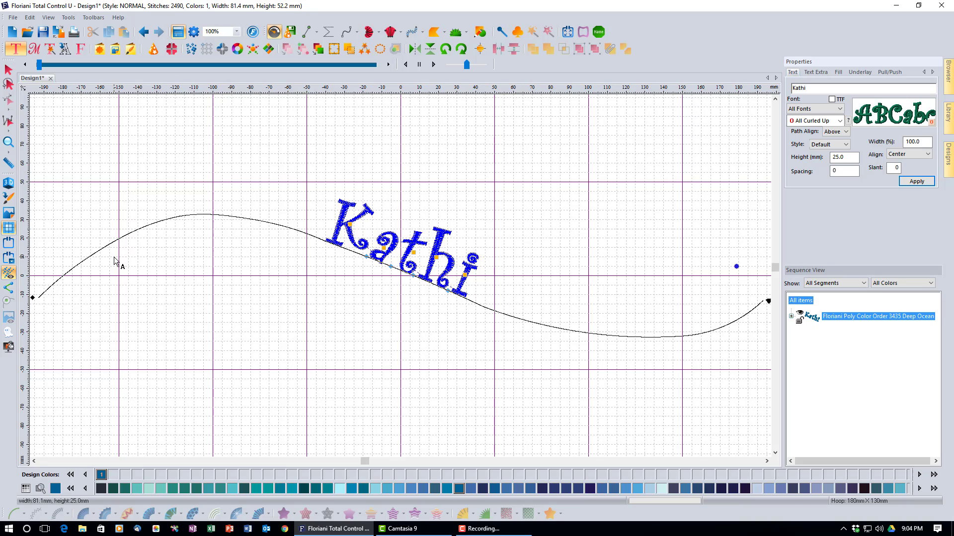
mouse_move(260, 295)
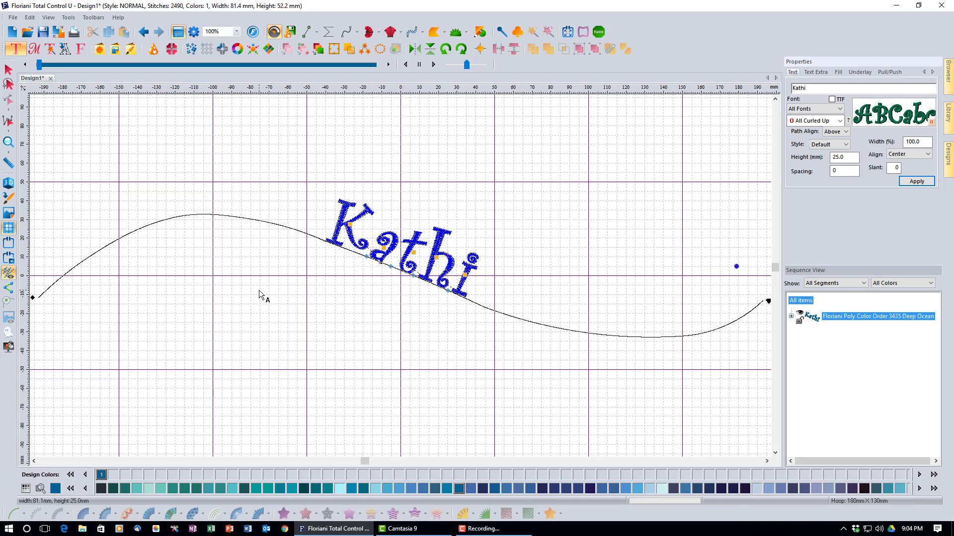
mouse_move(79, 286)
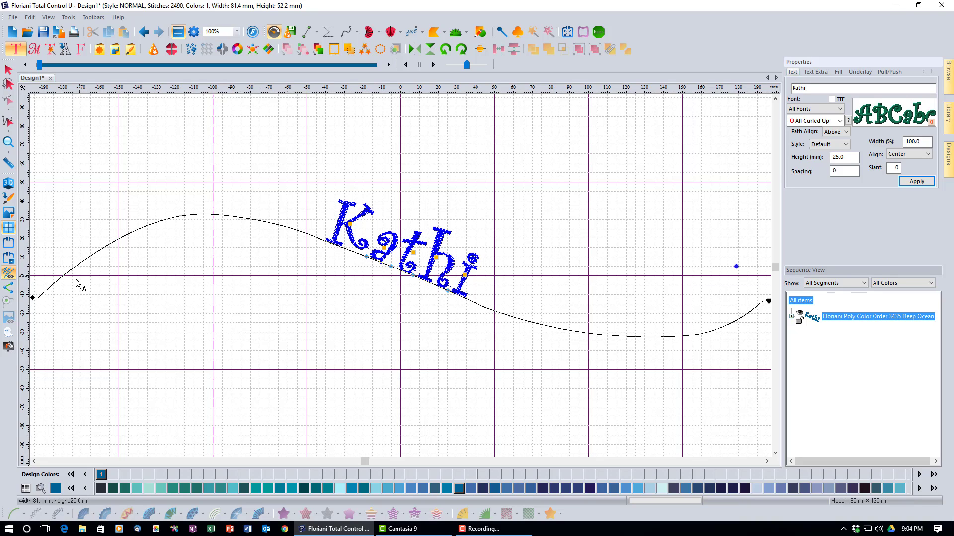
mouse_move(587, 338)
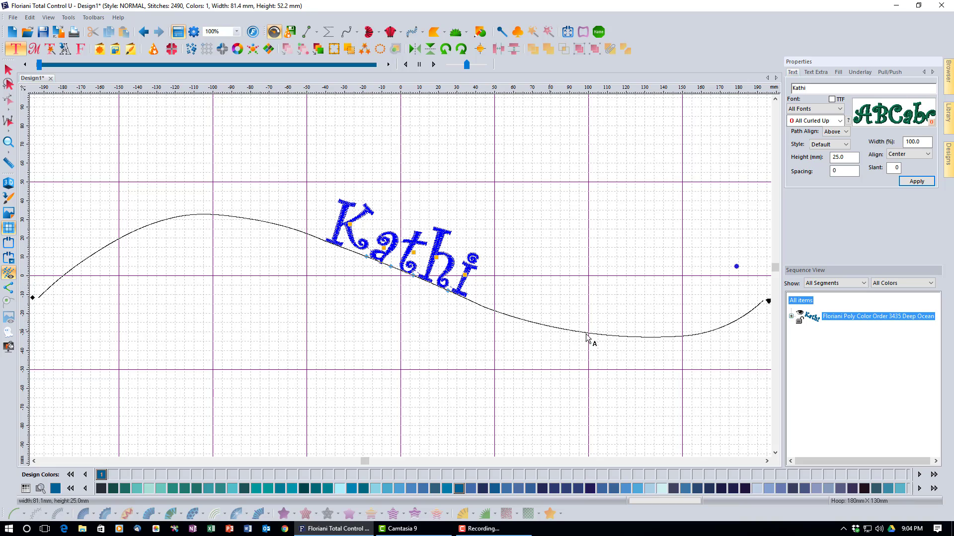
mouse_move(418, 328)
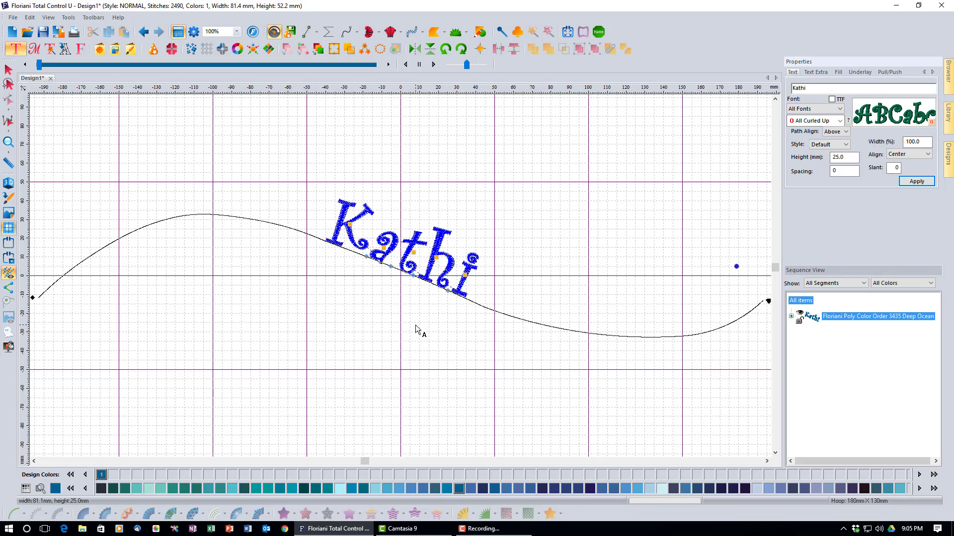
mouse_move(462, 308)
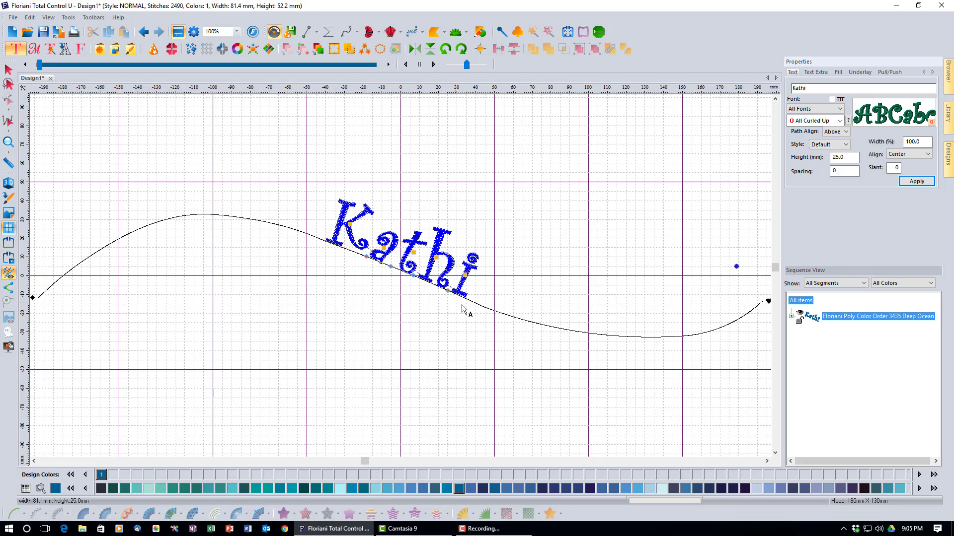
mouse_move(444, 304)
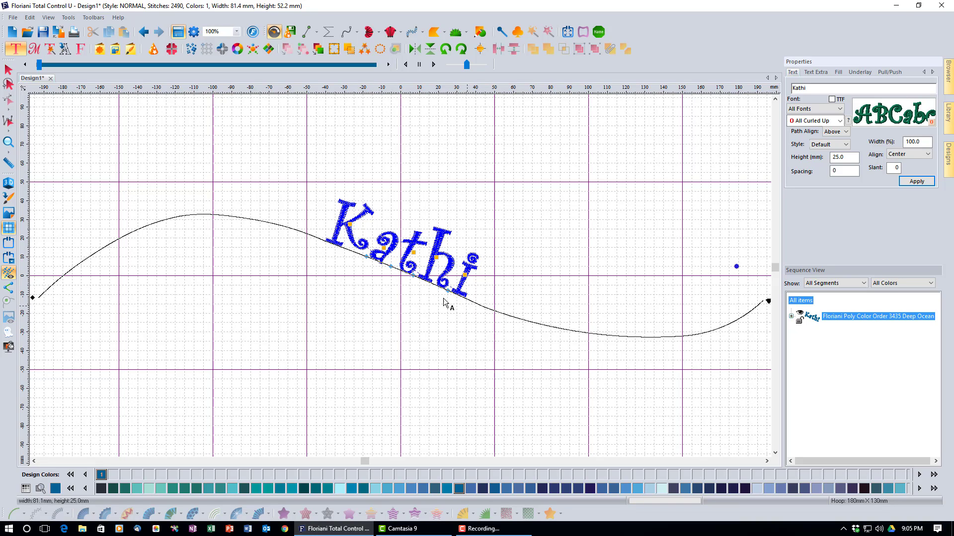
mouse_move(578, 342)
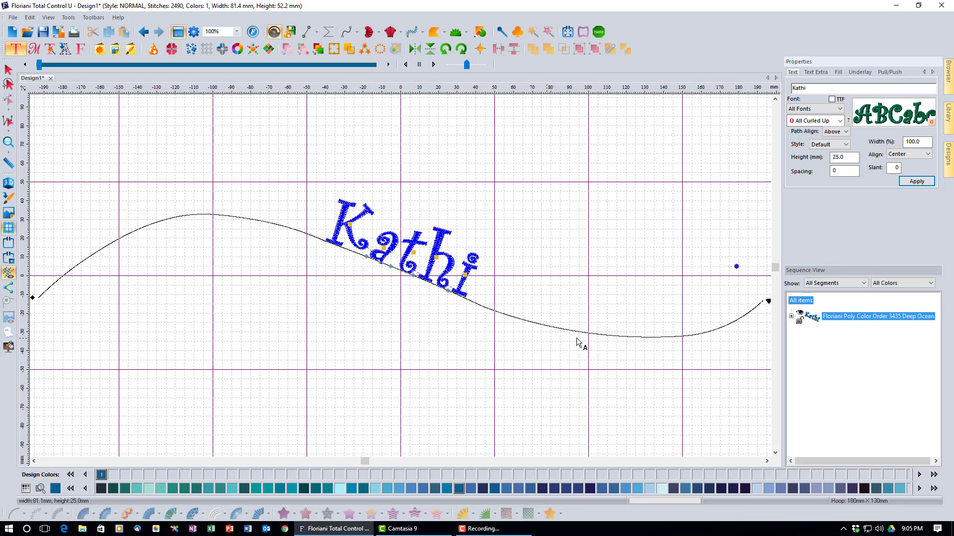
mouse_move(619, 342)
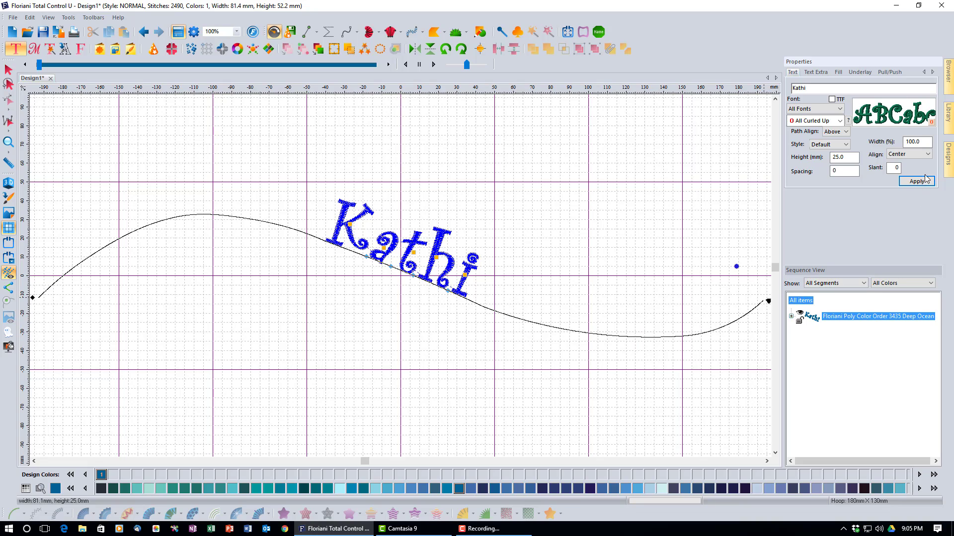
left_click(925, 154)
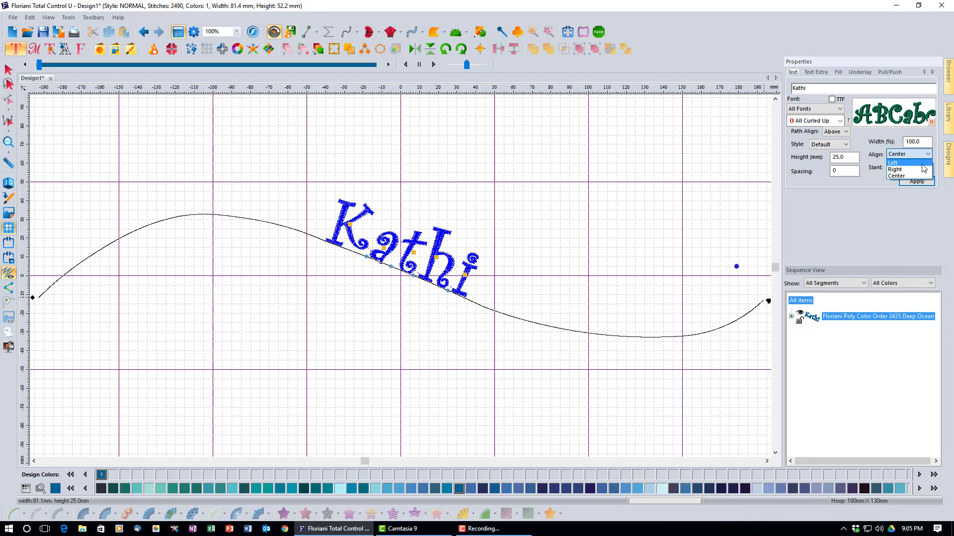
left_click(895, 169)
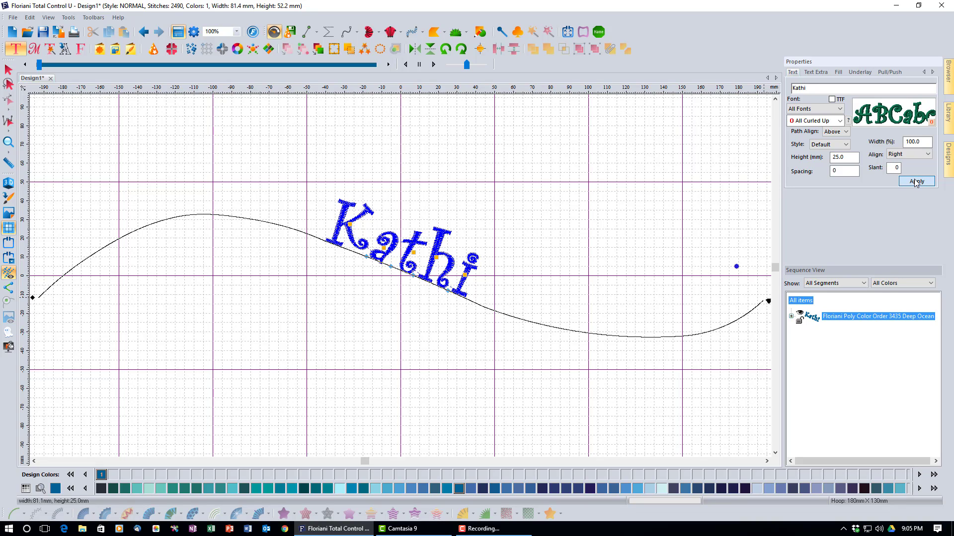
left_click(916, 181)
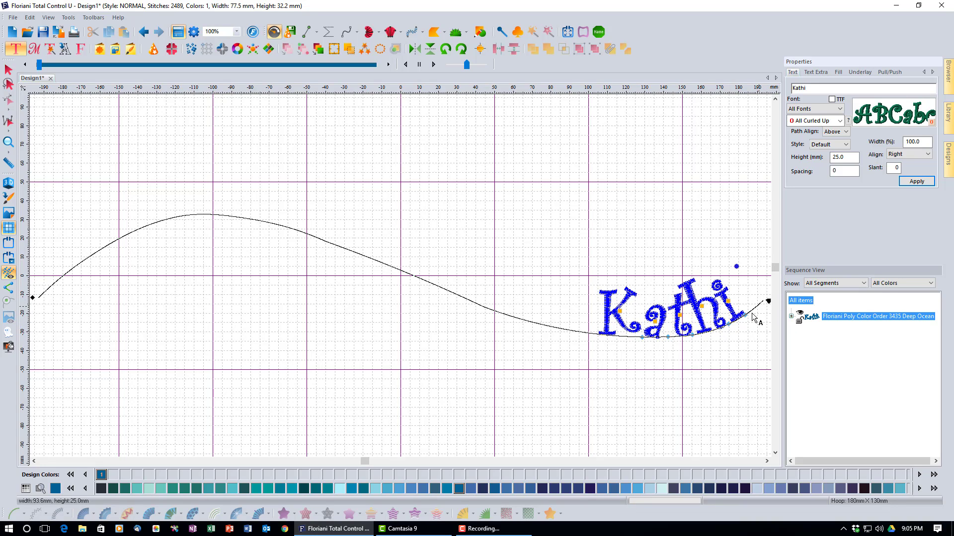
mouse_move(748, 324)
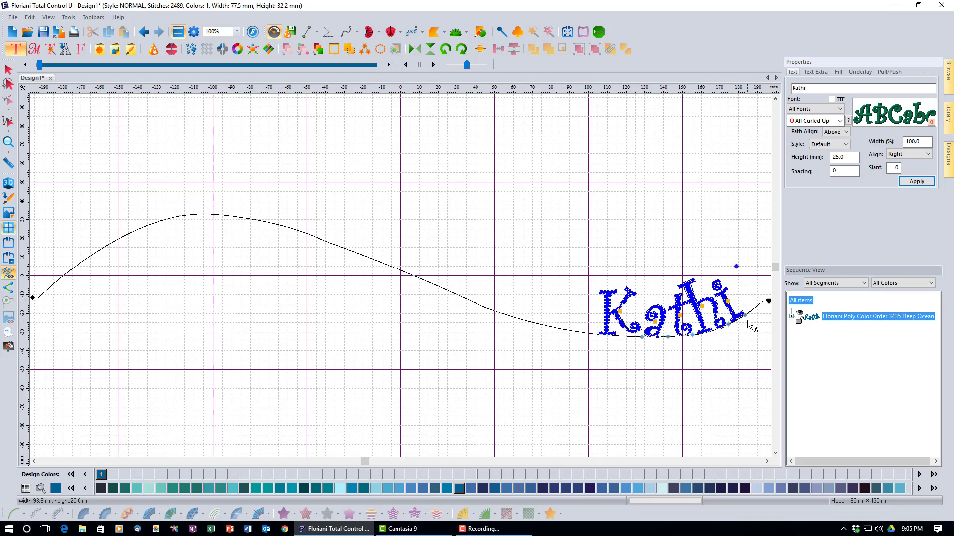
mouse_move(748, 322)
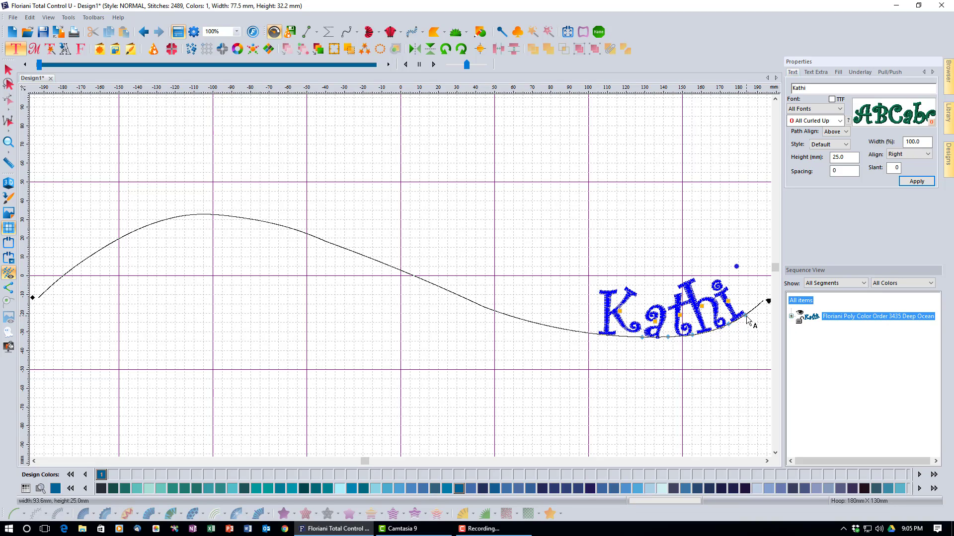
mouse_move(760, 334)
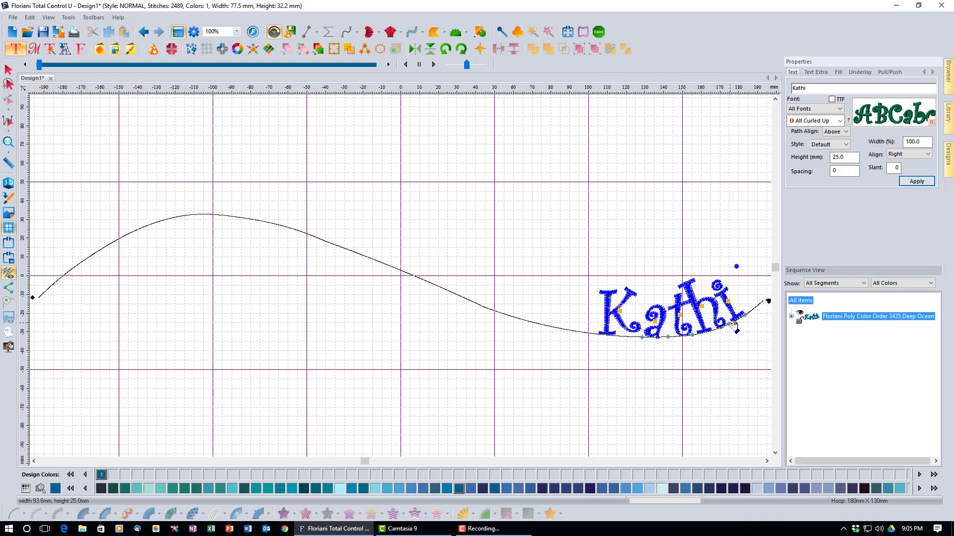
mouse_move(748, 322)
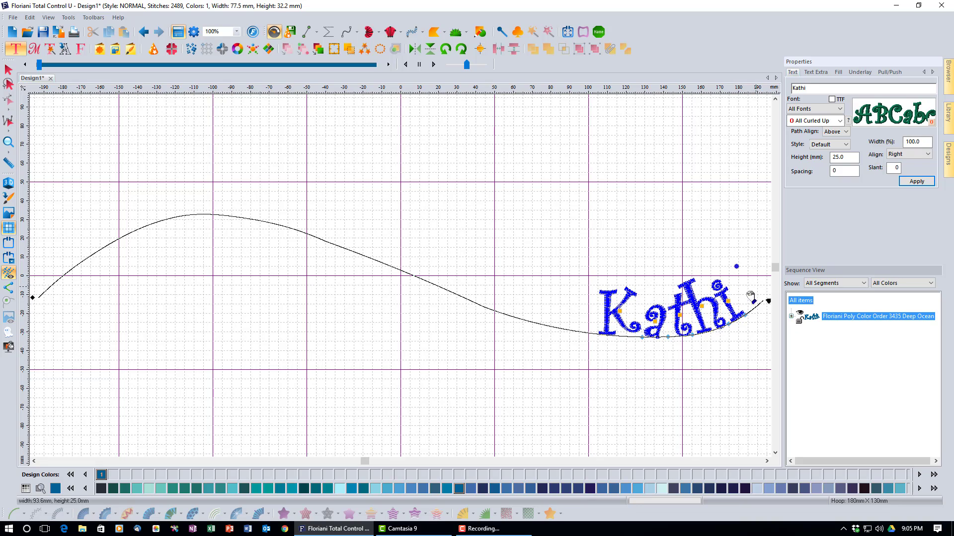
mouse_move(763, 313)
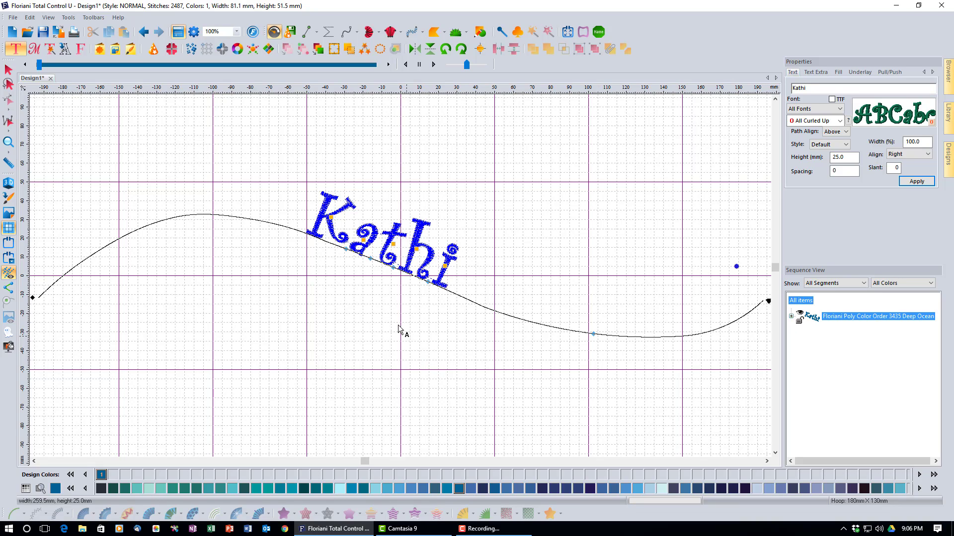
mouse_move(510, 336)
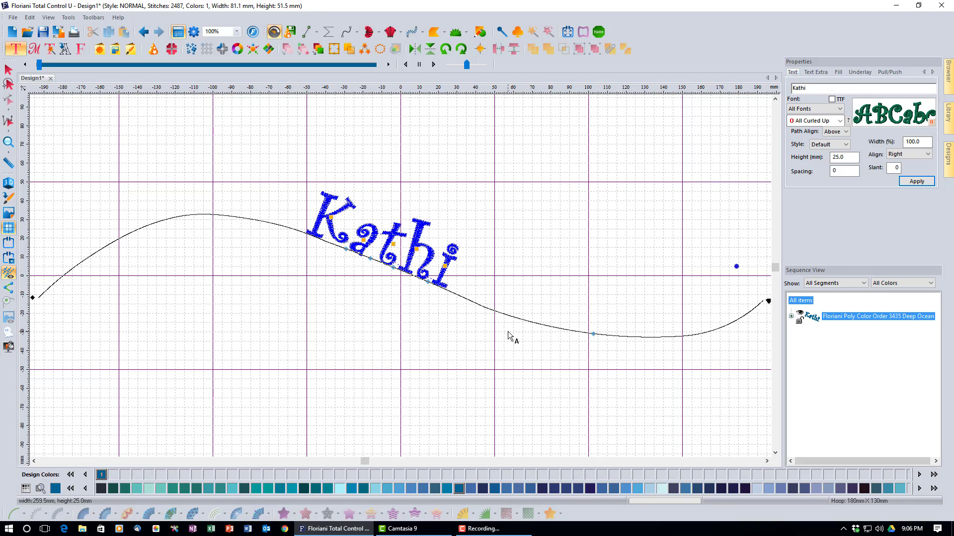
Enter baseline editing and drag the left hump's node upward into a sharper crest
right_click(421, 280)
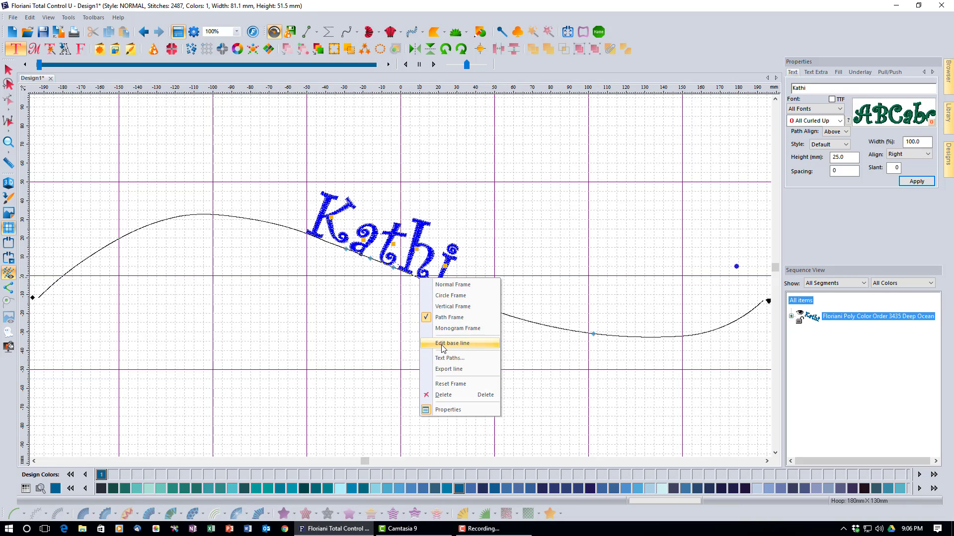
left_click(453, 344)
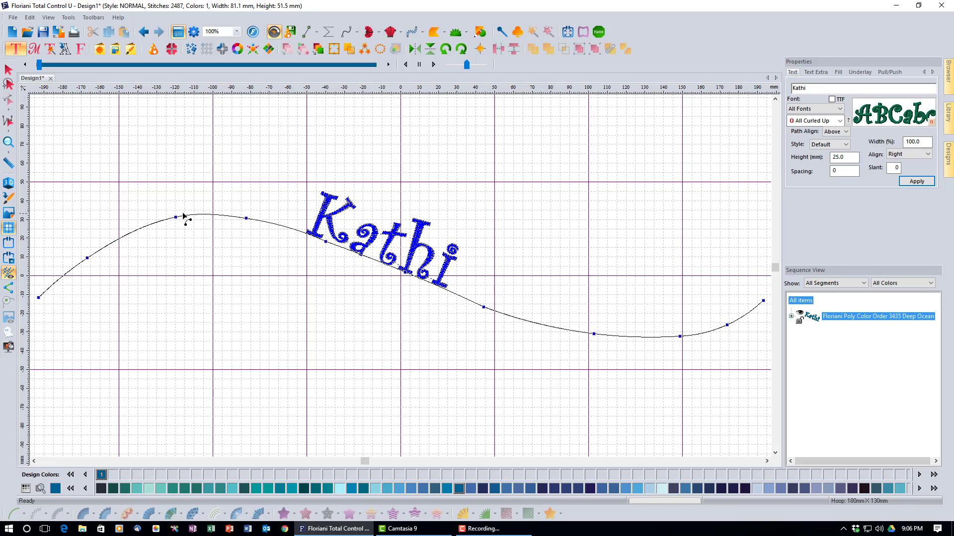
mouse_move(295, 242)
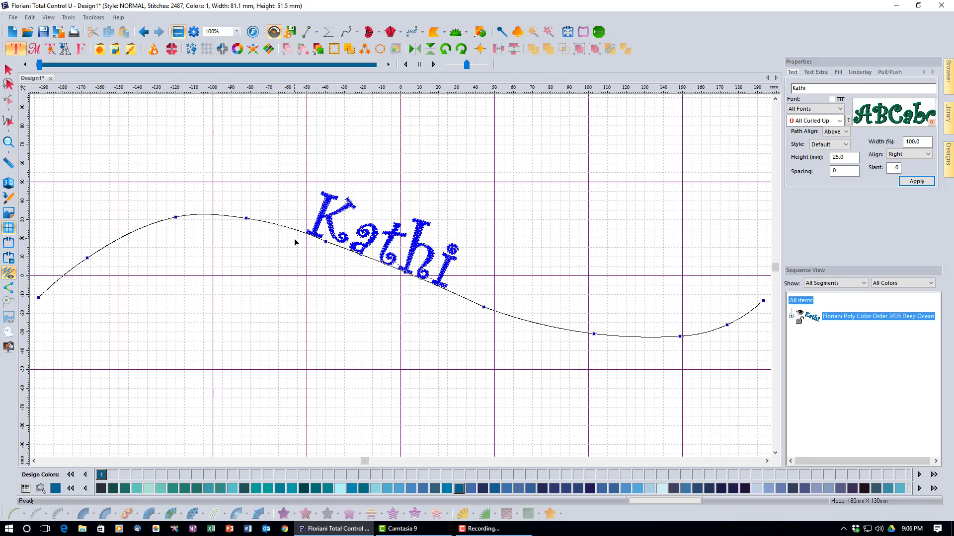
mouse_move(290, 263)
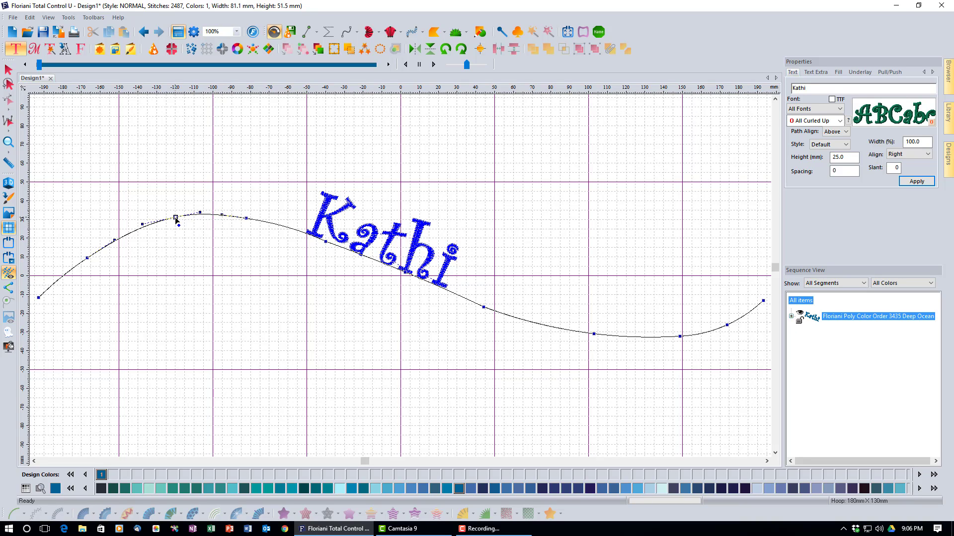
left_click_drag(174, 217, 175, 189)
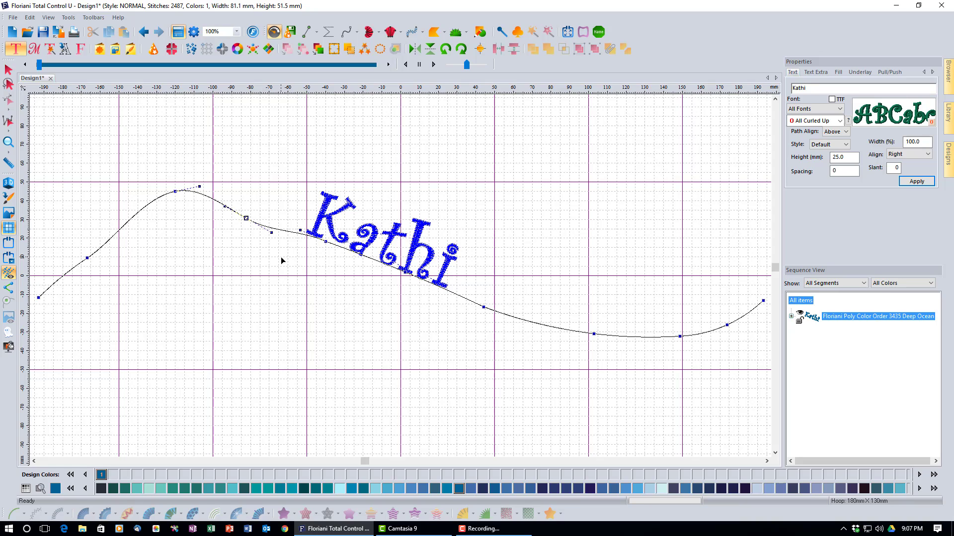
mouse_move(126, 234)
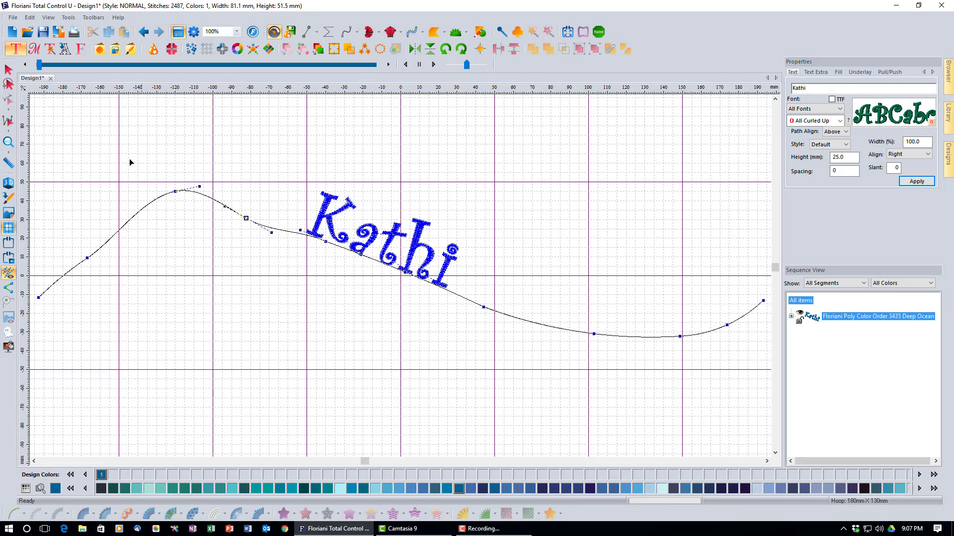
Exit baseline editing, start Export line, then cancel the Save As dialog
left_click(14, 49)
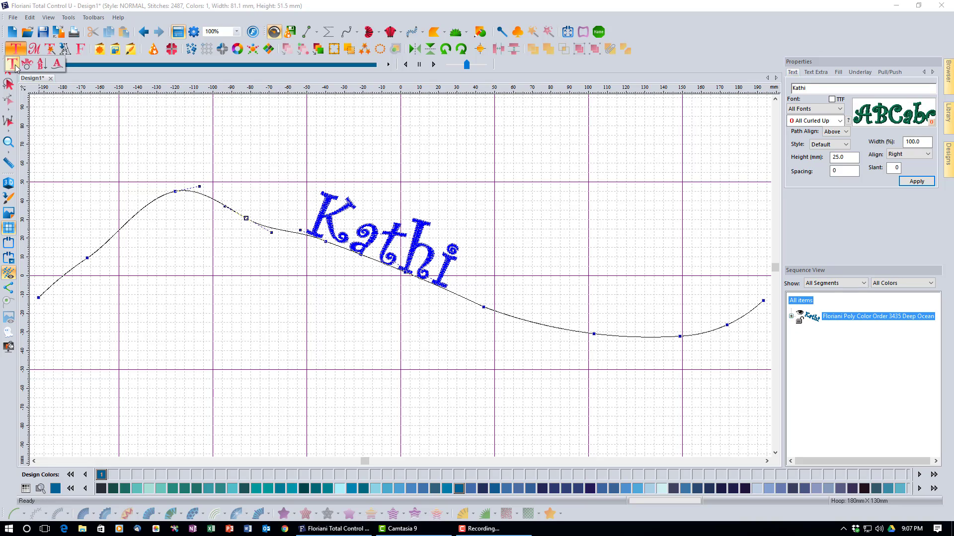
right_click(325, 228)
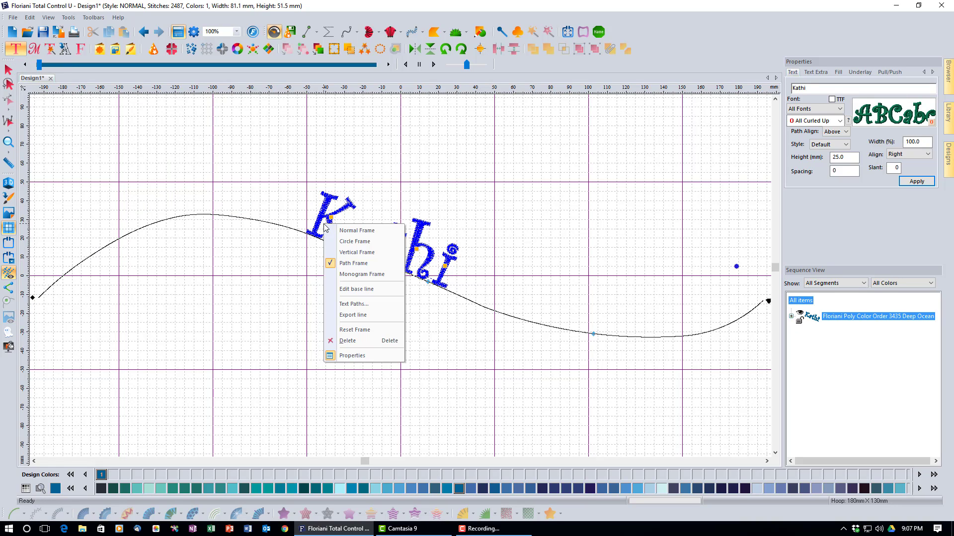
mouse_move(356, 314)
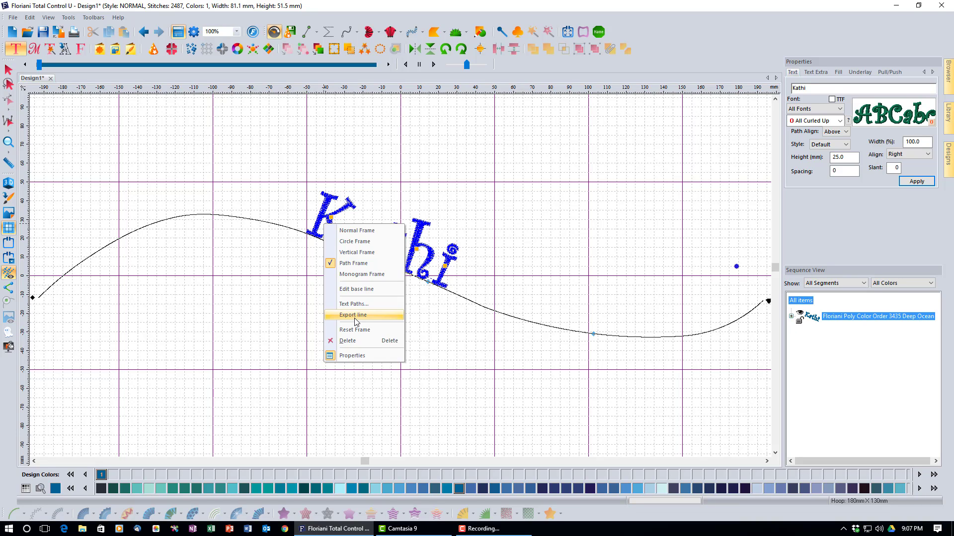
left_click(353, 314)
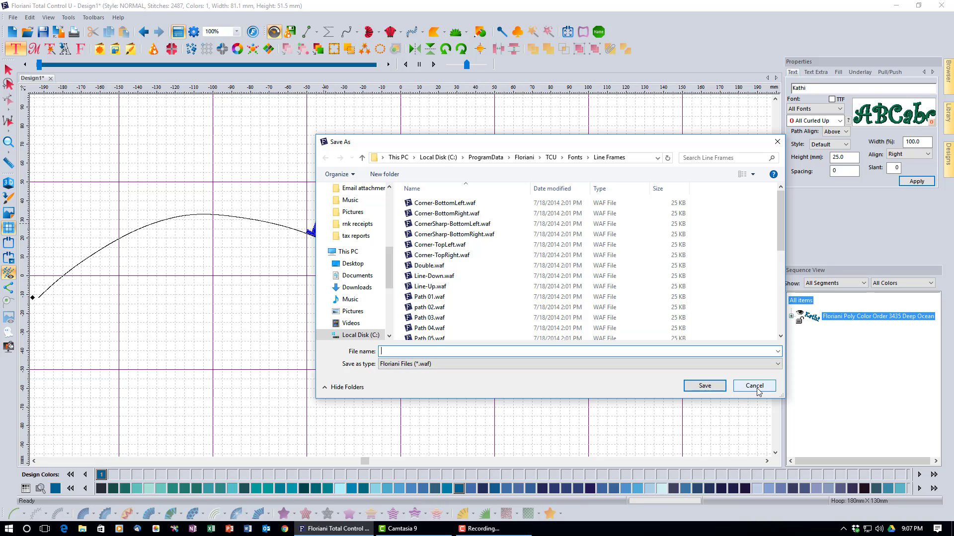
left_click(753, 386)
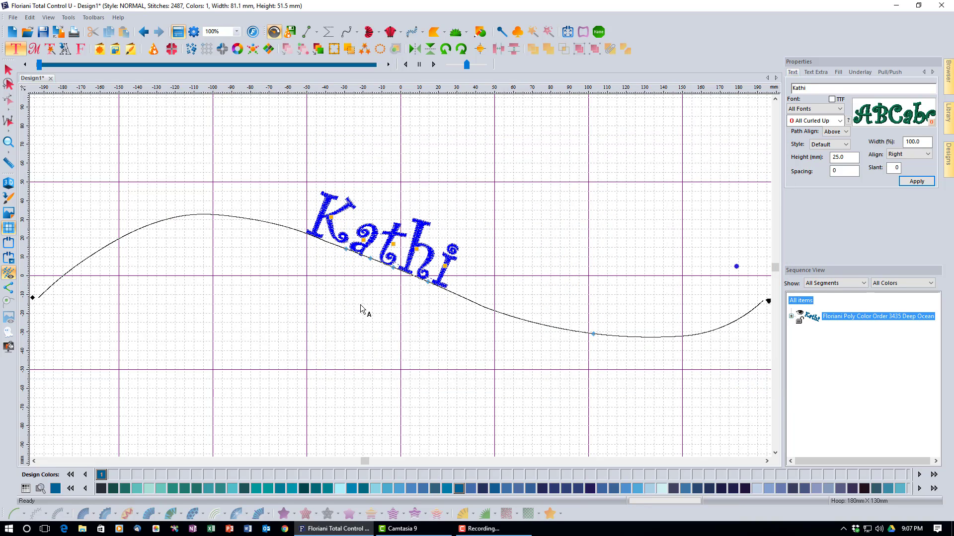
mouse_move(411, 327)
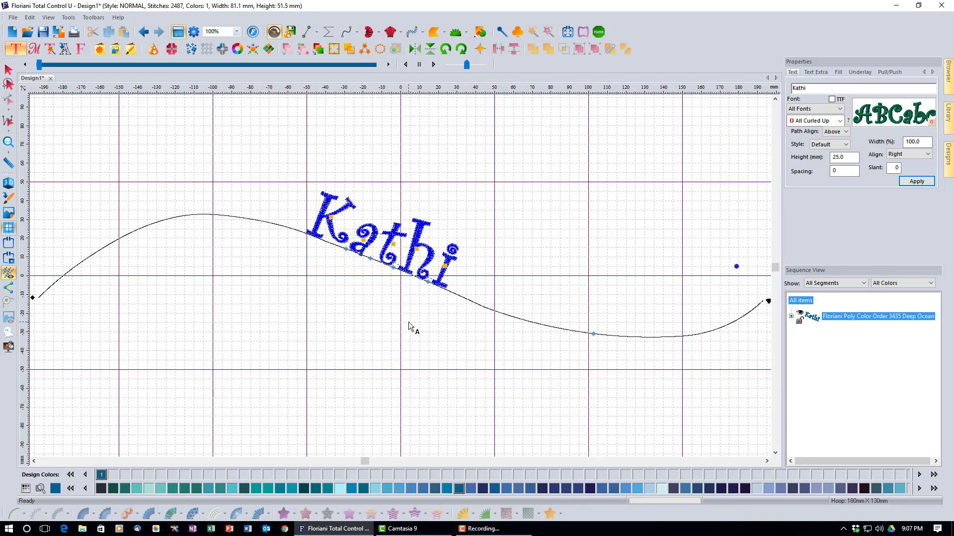
mouse_move(125, 226)
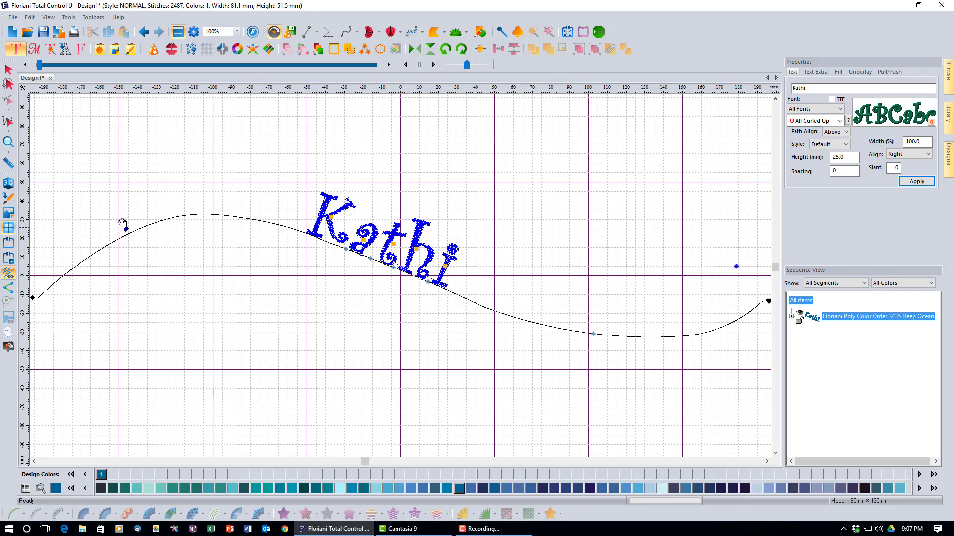
mouse_move(547, 332)
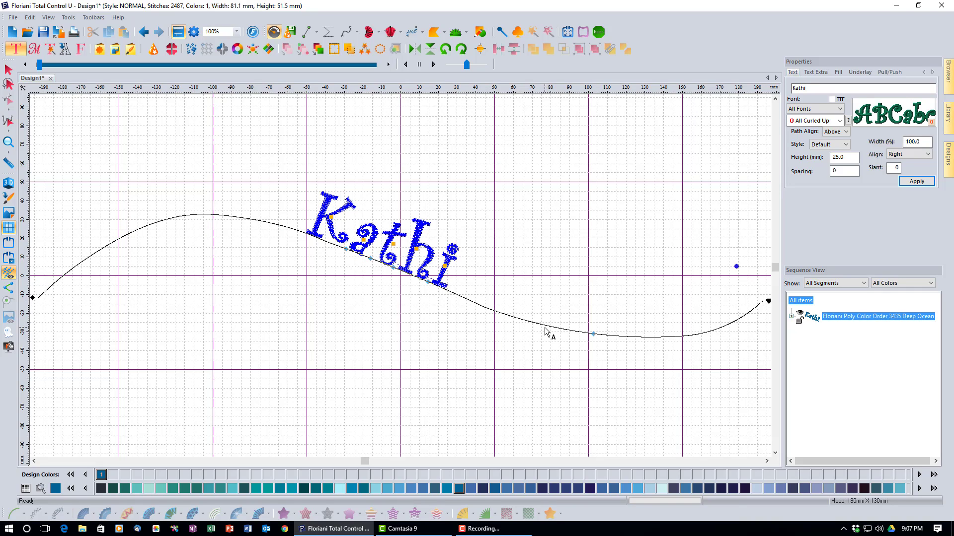
mouse_move(599, 347)
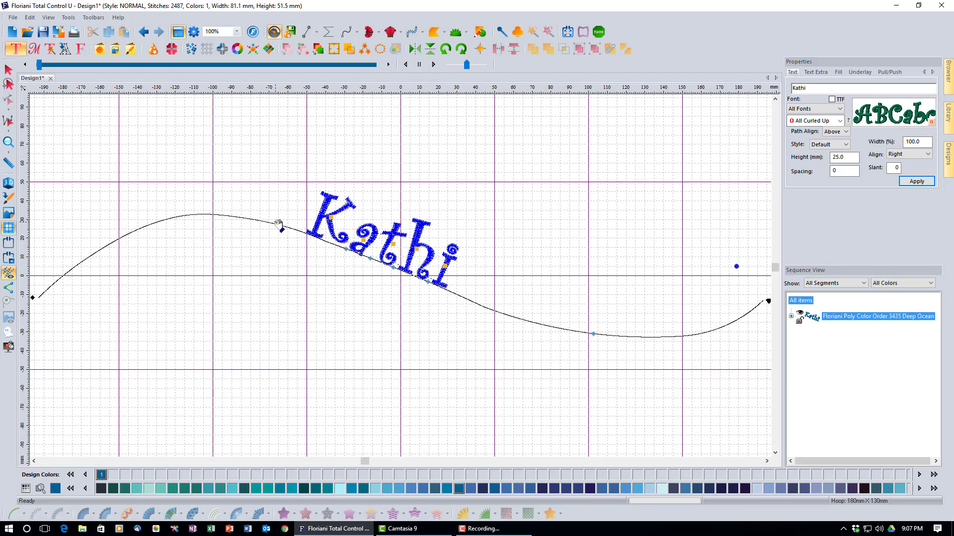
mouse_move(414, 301)
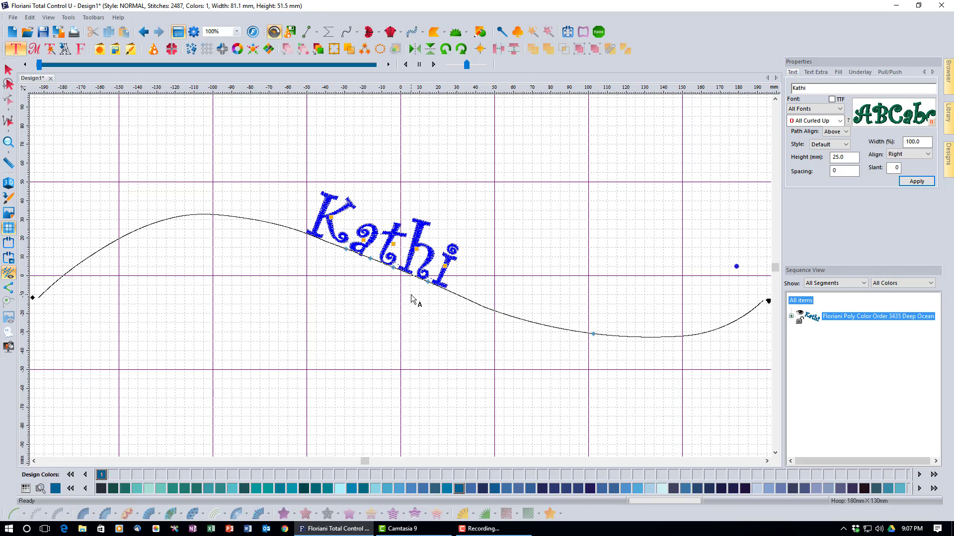